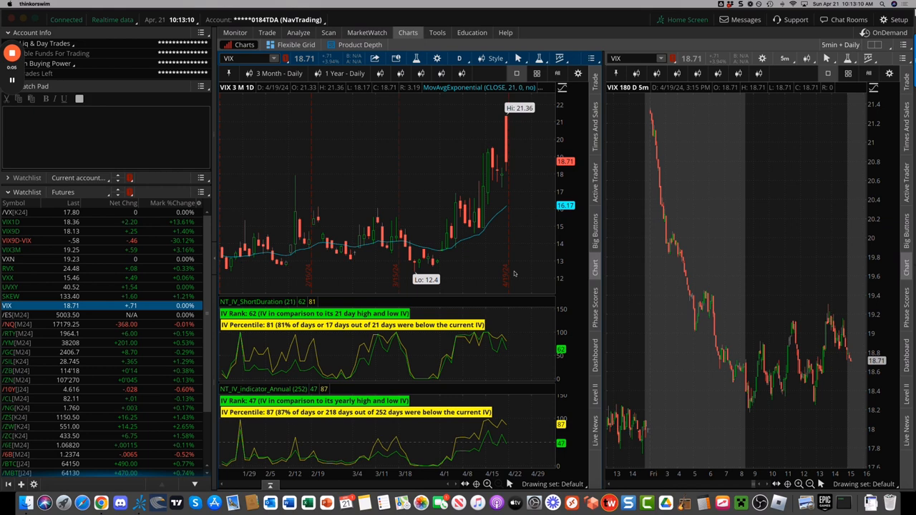
mouse_move(503, 249)
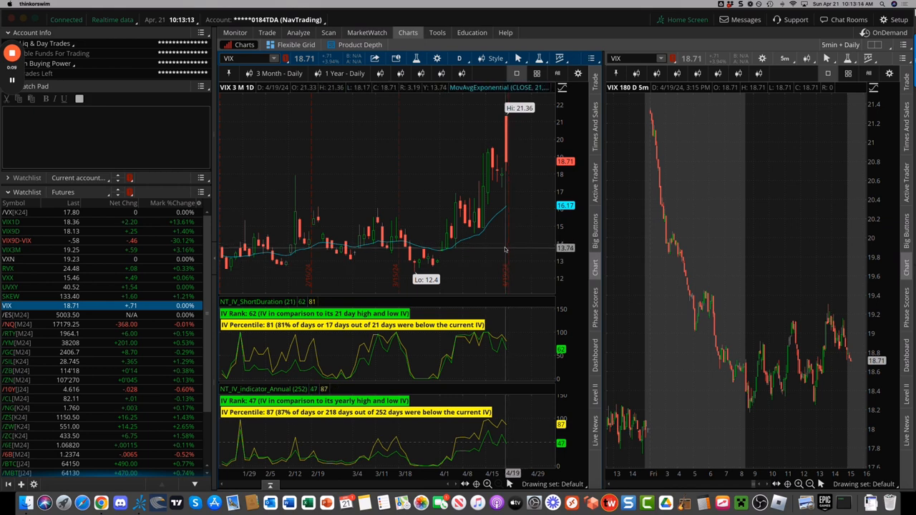
mouse_move(266, 275)
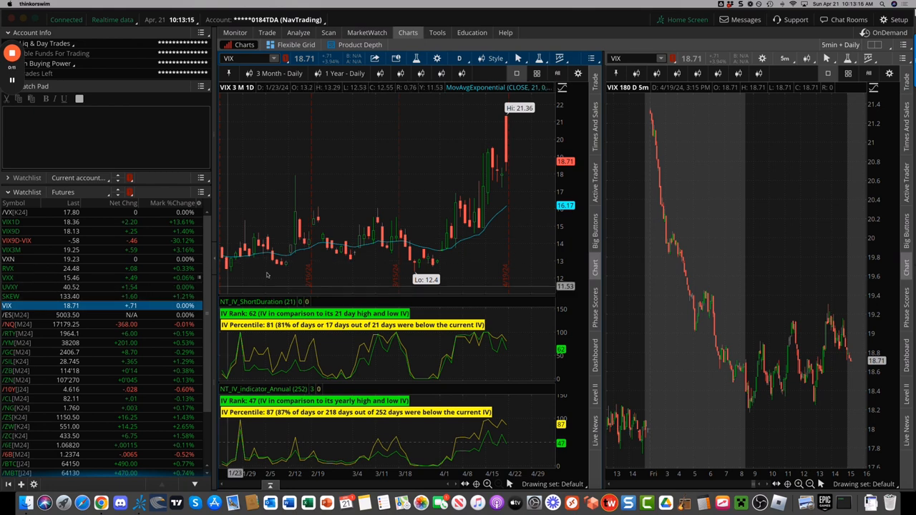
mouse_move(527, 118)
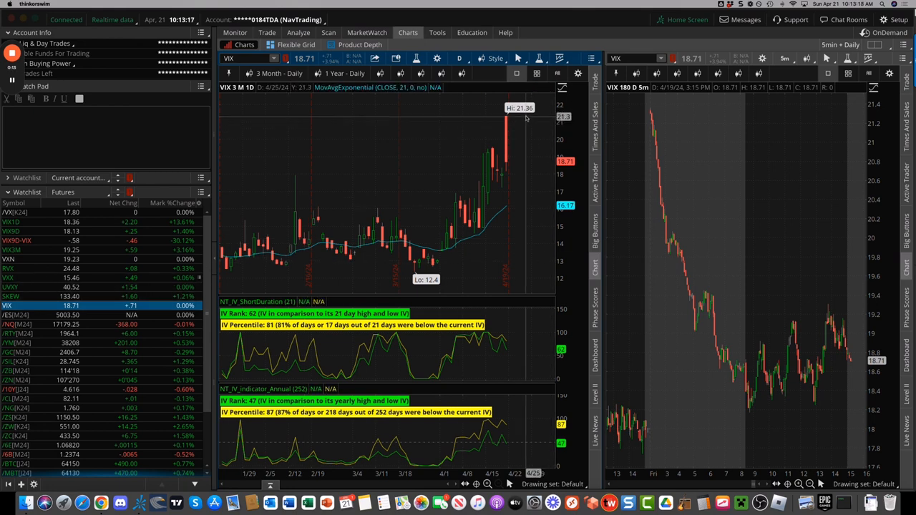
mouse_move(518, 121)
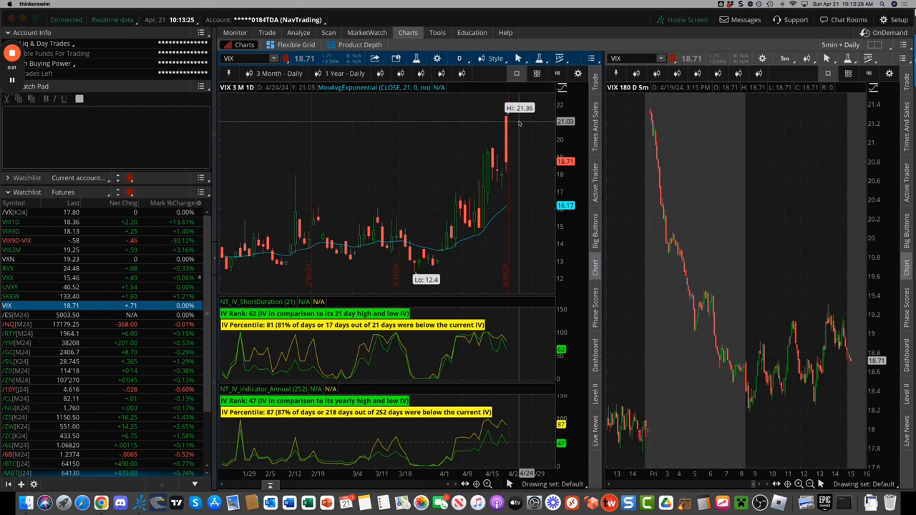
mouse_move(515, 120)
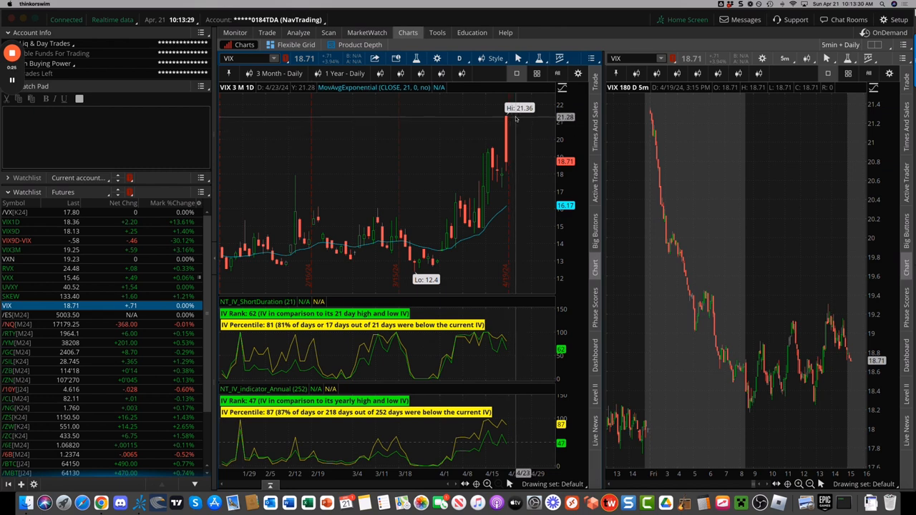
mouse_move(675, 209)
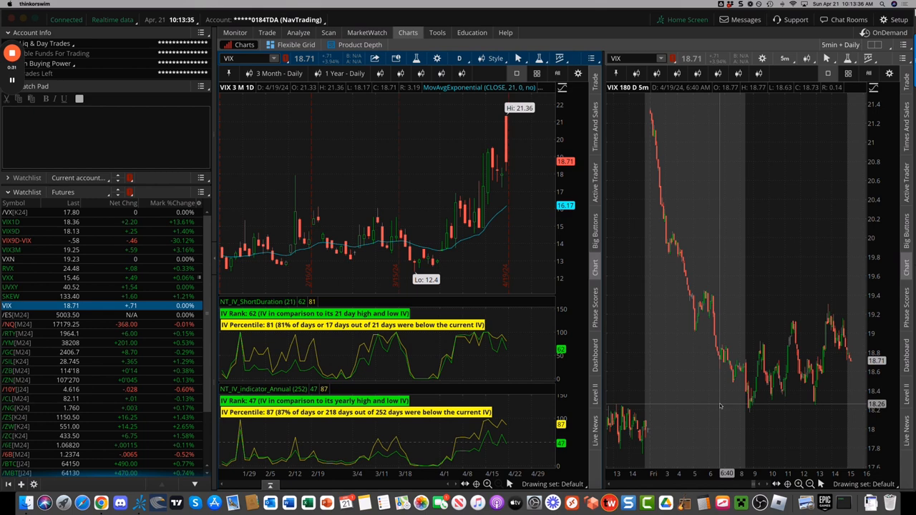
mouse_move(721, 382)
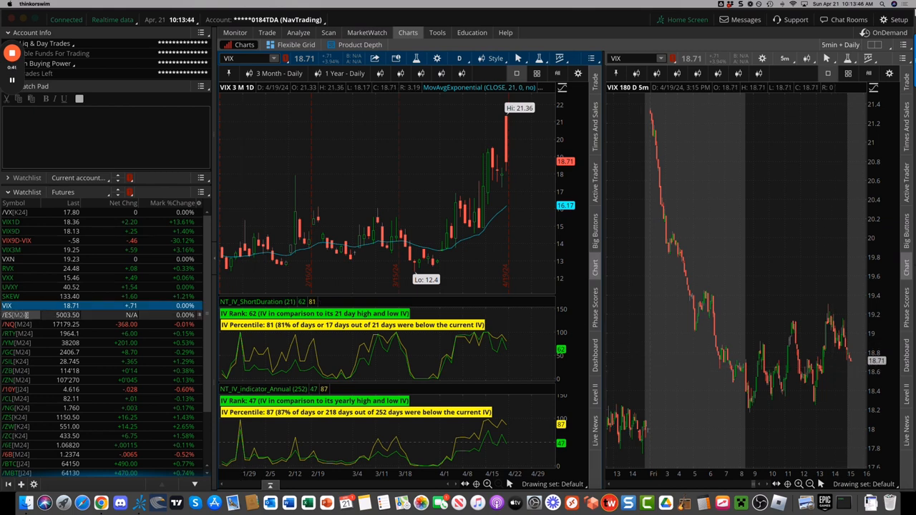
Load /ES futures from the watchlist into both linked charts
click(7, 314)
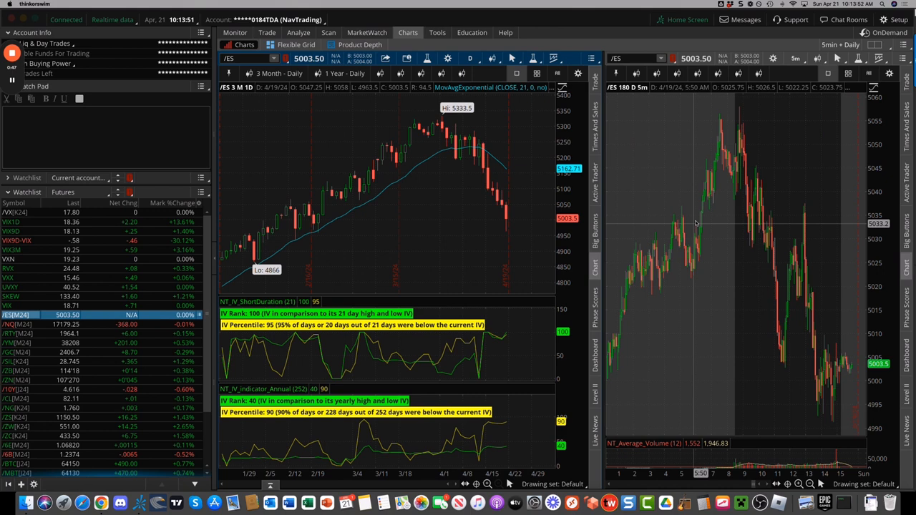
mouse_move(776, 299)
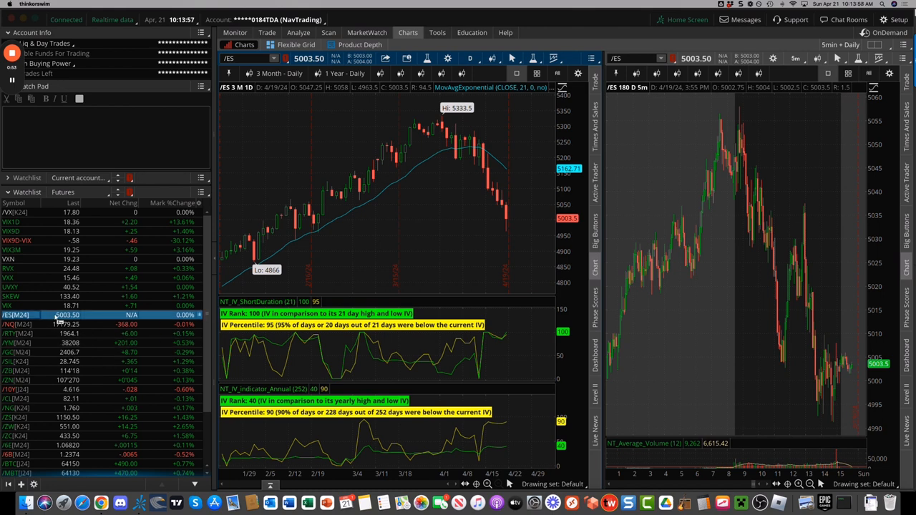
mouse_move(338, 104)
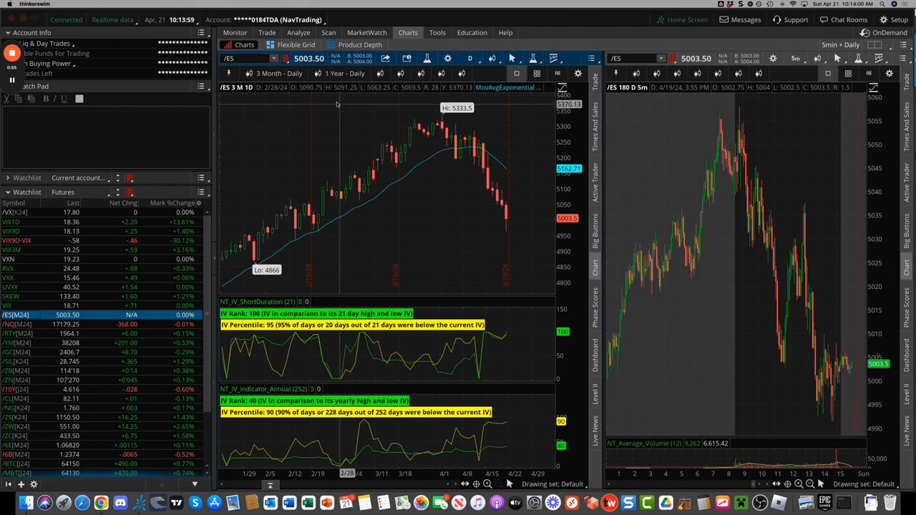
Switch to the 1 Year - Daily preset and load /NQ futures into the charts
click(347, 73)
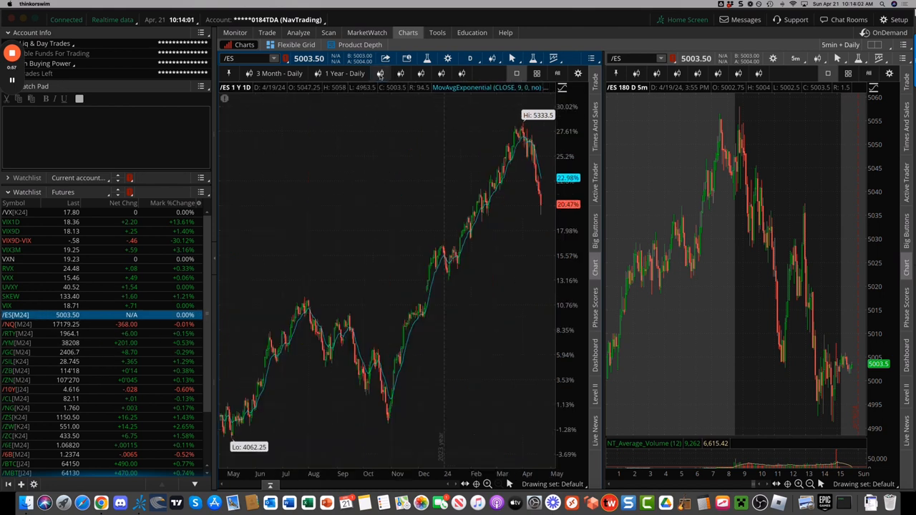
mouse_move(481, 170)
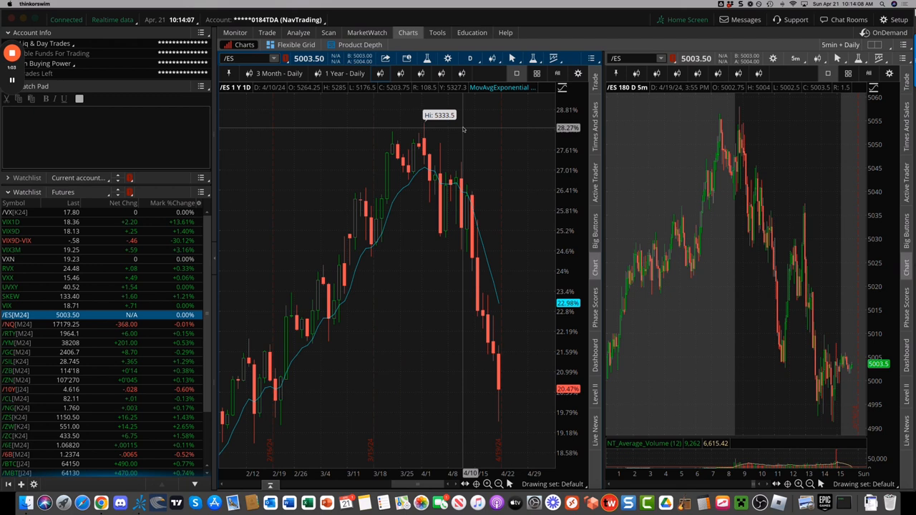
mouse_move(493, 408)
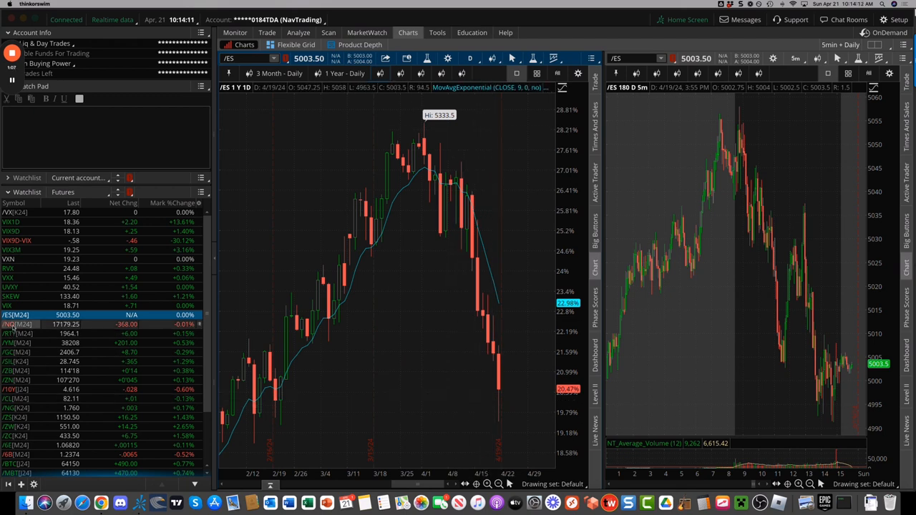
click(17, 323)
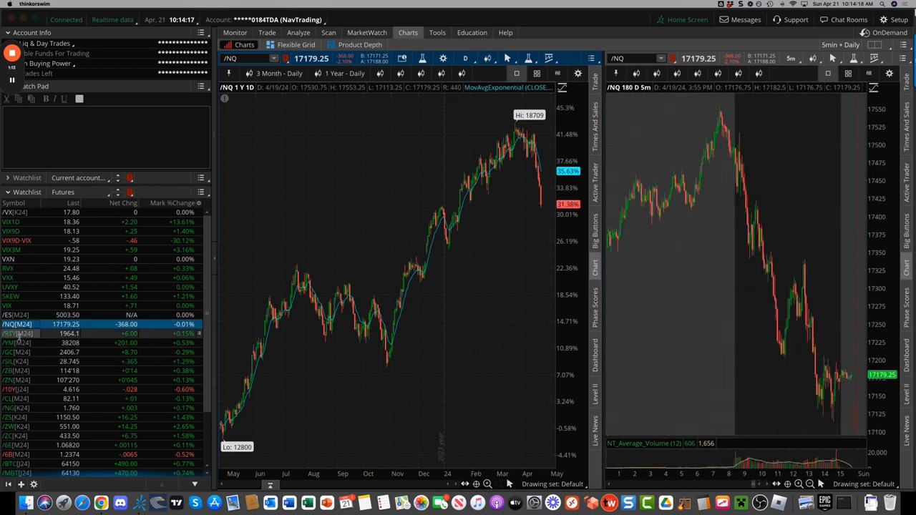
Cycle the charts through /YM, /SIL and finally /ZB Treasury bond futures
click(17, 334)
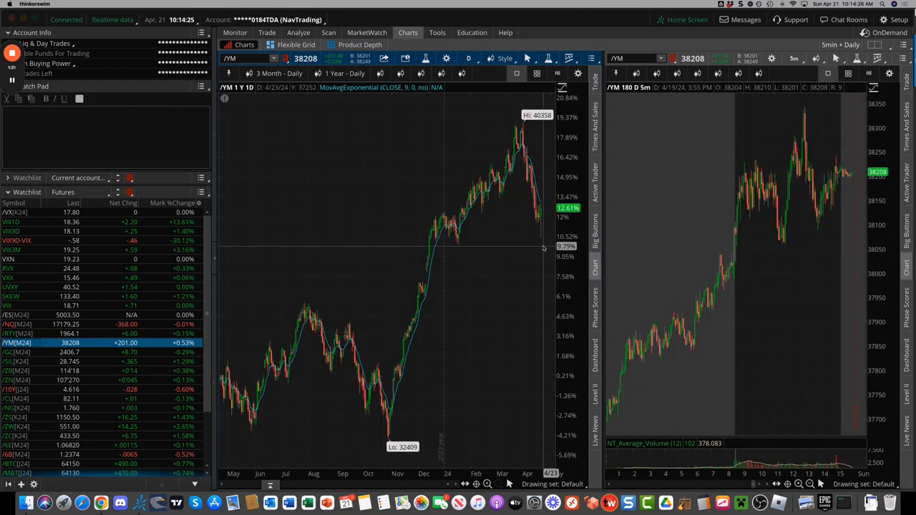
mouse_move(500, 126)
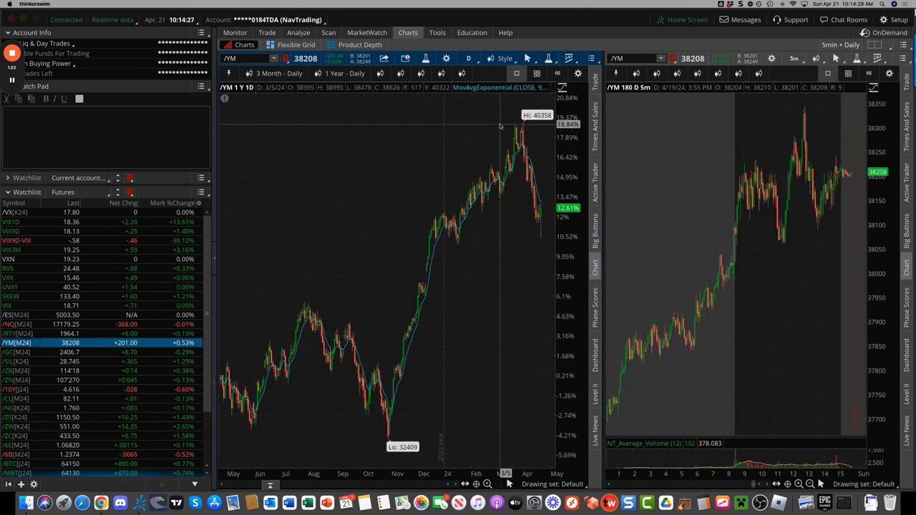
mouse_move(512, 242)
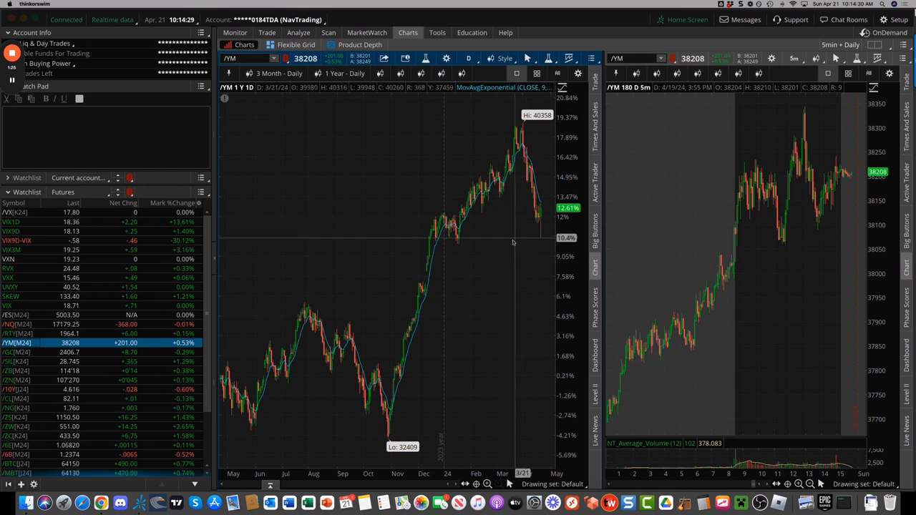
mouse_move(507, 241)
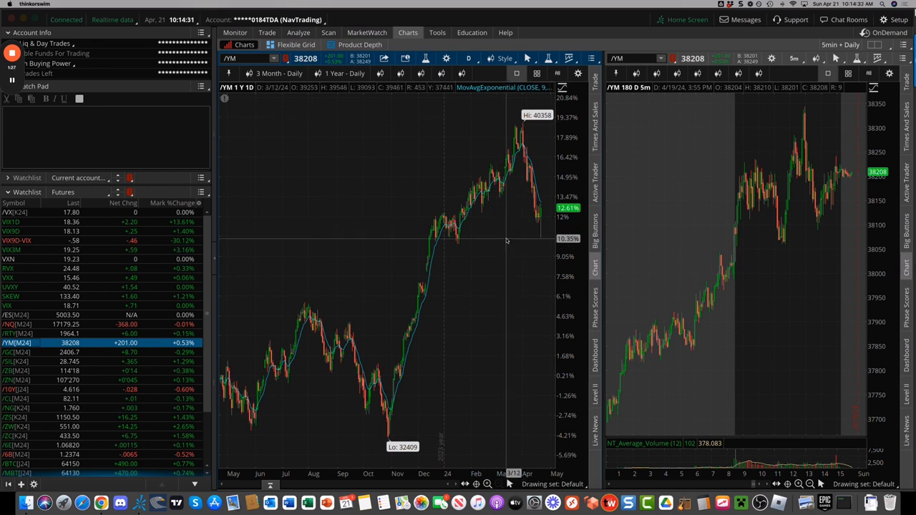
click(9, 352)
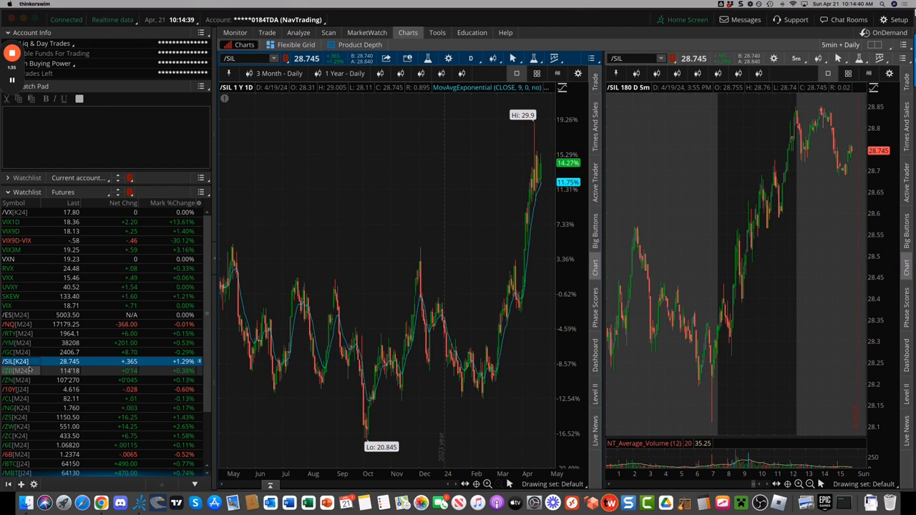
click(16, 371)
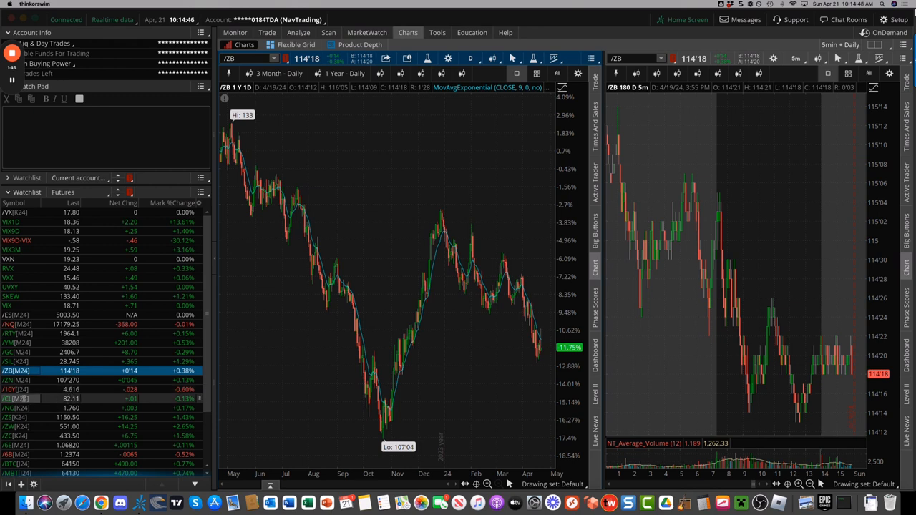
Load /CL crude then /ZS soybean futures into the charts
click(16, 398)
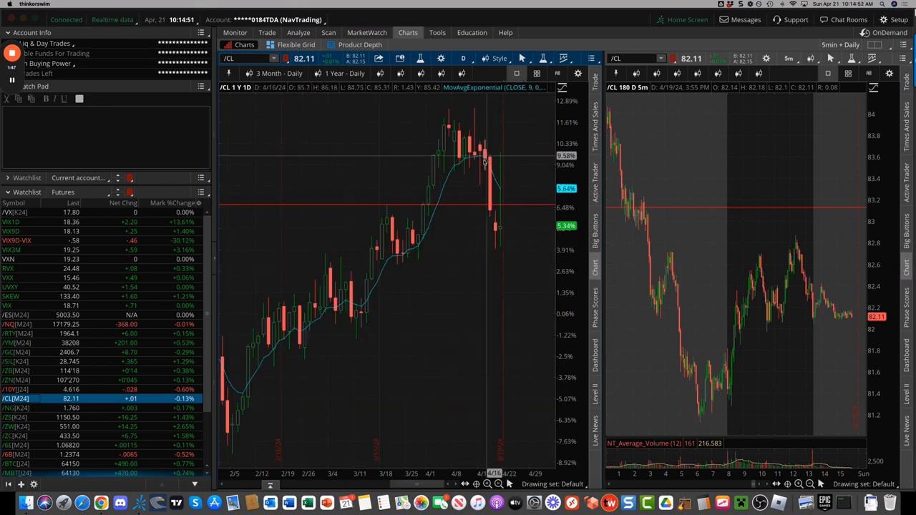
mouse_move(501, 218)
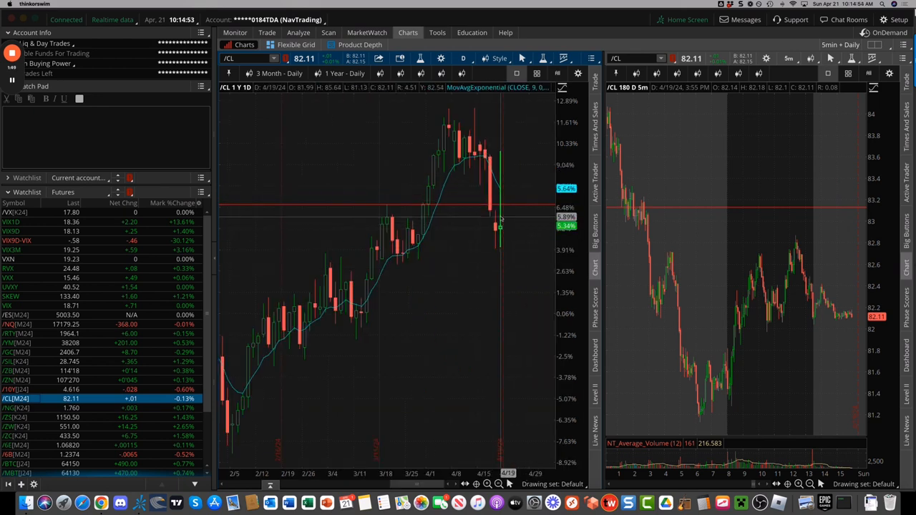
mouse_move(501, 229)
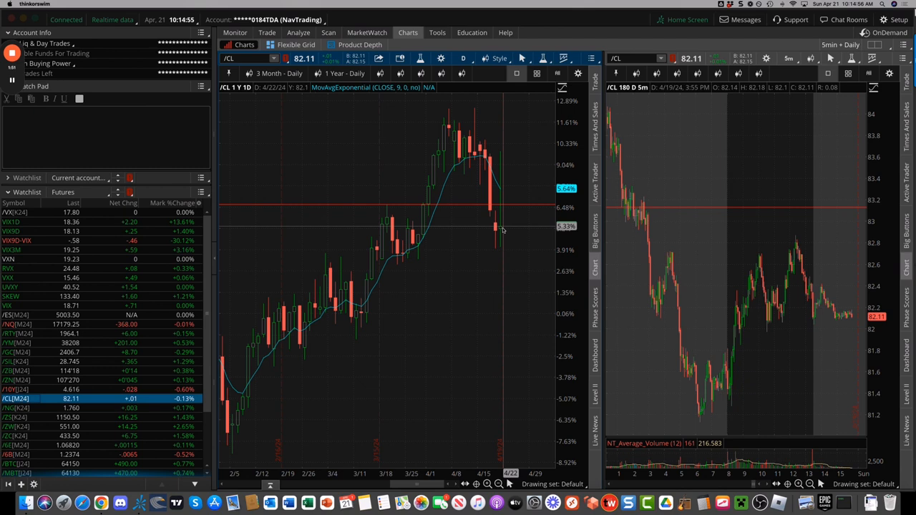
mouse_move(501, 227)
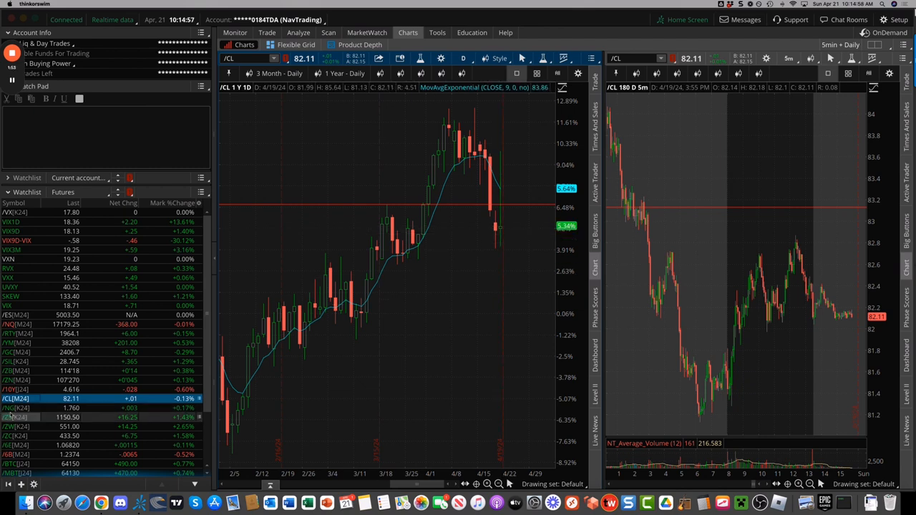
click(16, 417)
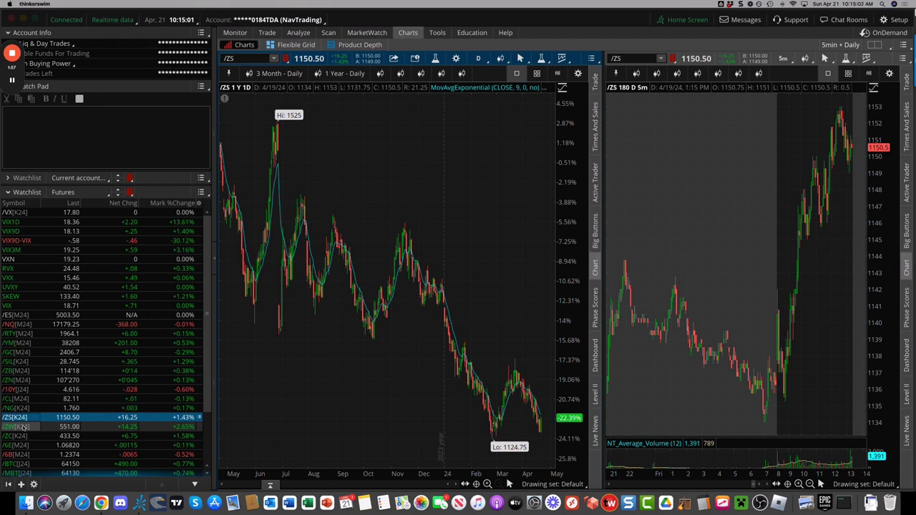
click(16, 427)
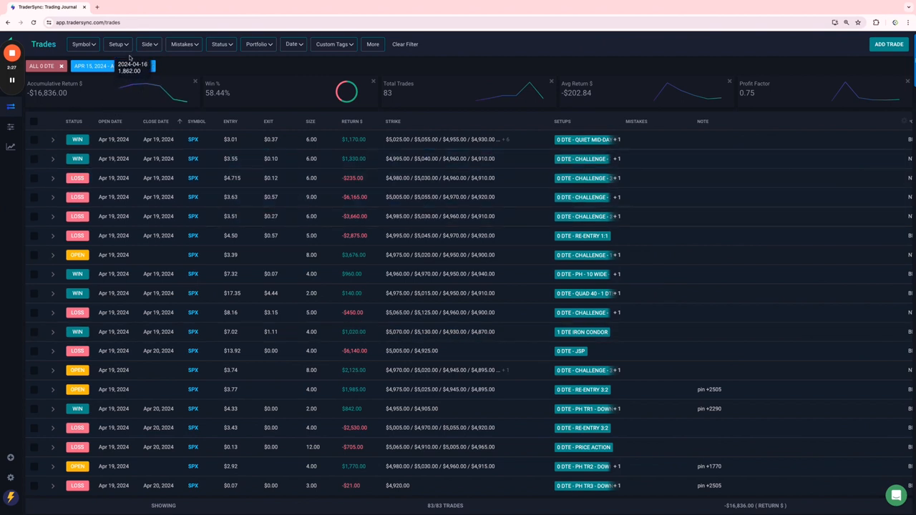
Filter trades to the AM 2:1 Thursday and AM Ratio setups, leaving one $780 SPX winner
click(117, 43)
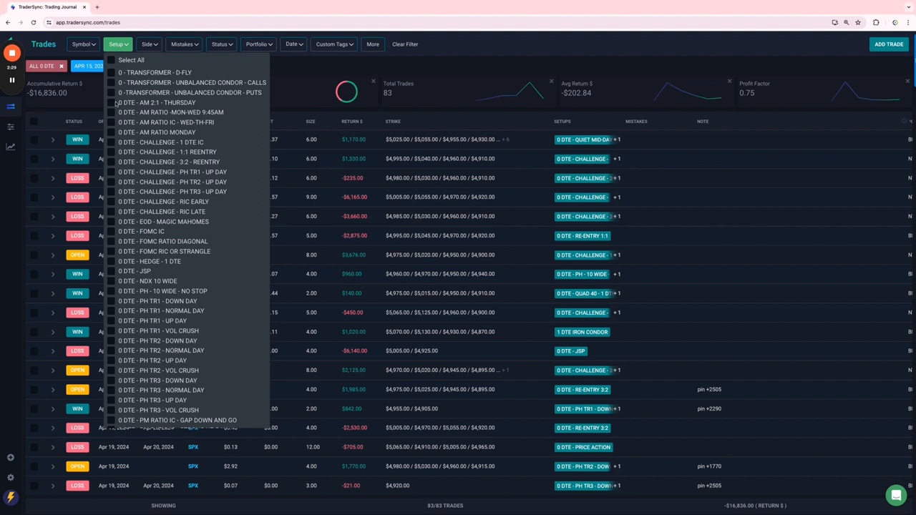
click(111, 103)
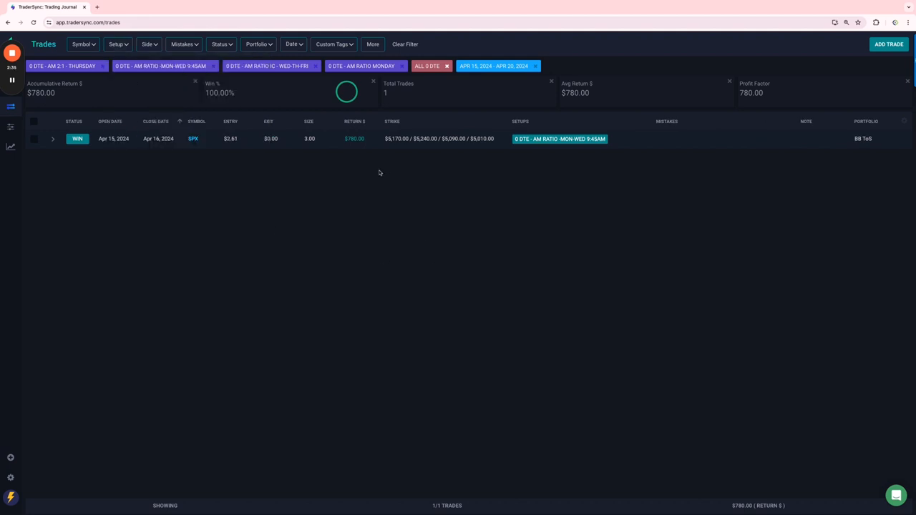
mouse_move(372, 154)
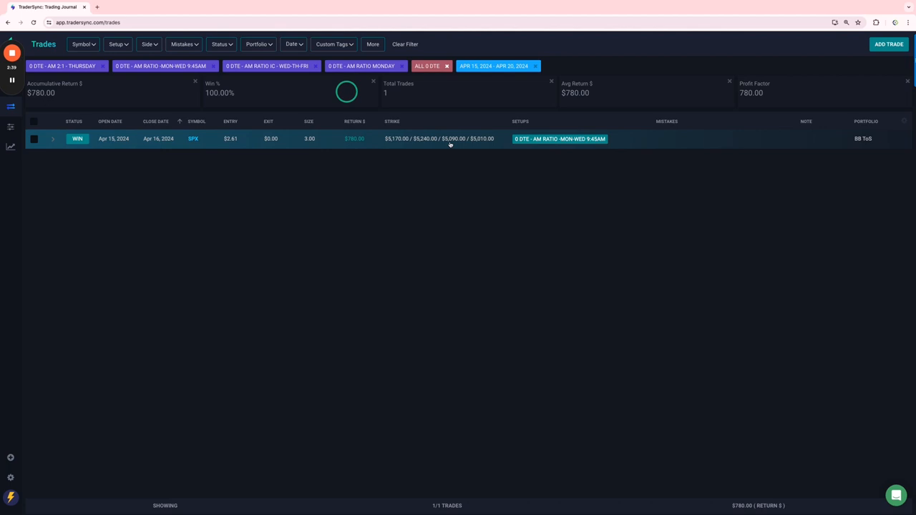
click(118, 43)
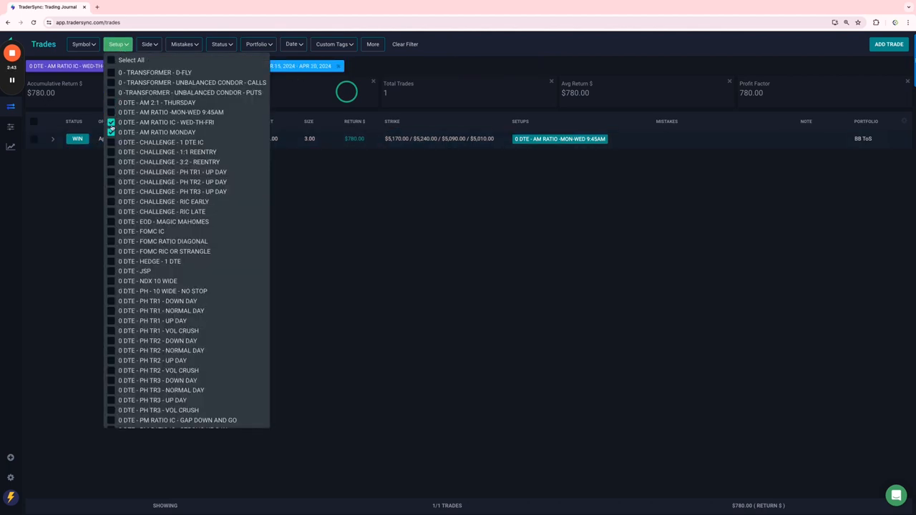
Filter to the Challenge setups, then isolate the first Challenge and the 1:1 Reentry setups in turn
click(112, 143)
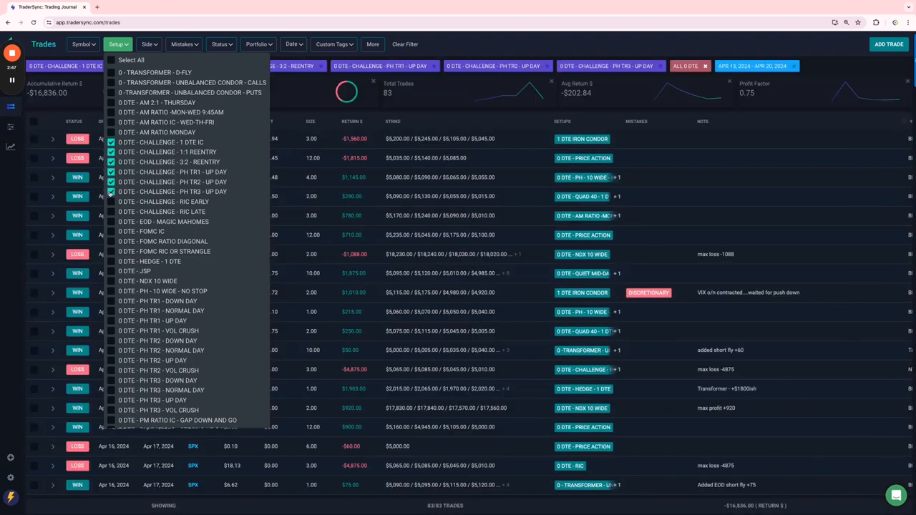
click(112, 201)
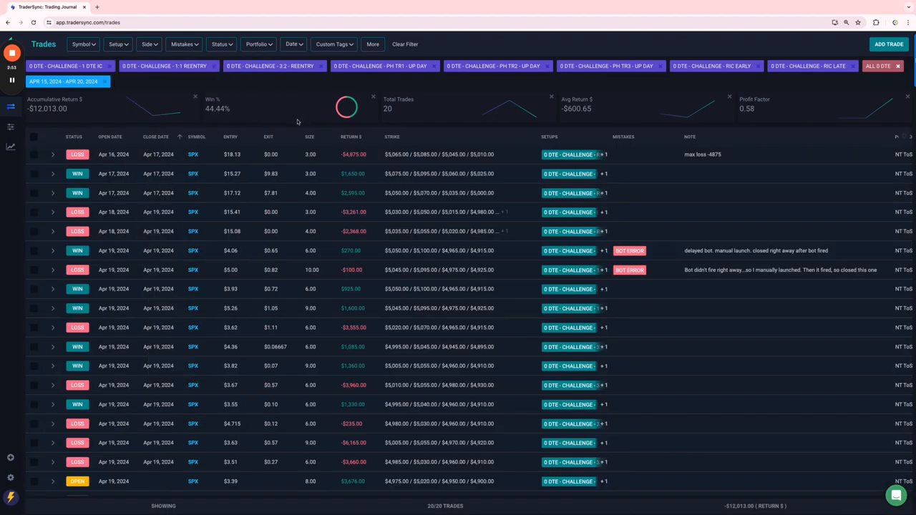
click(117, 43)
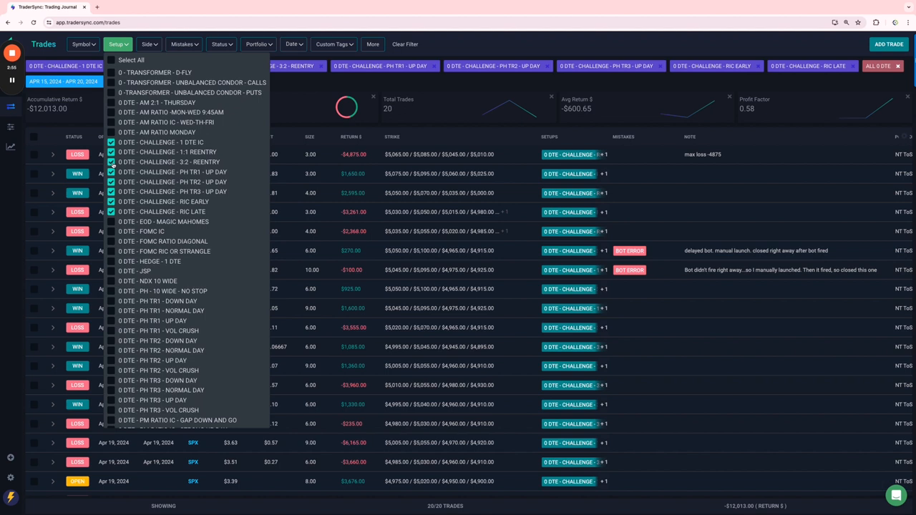
click(111, 152)
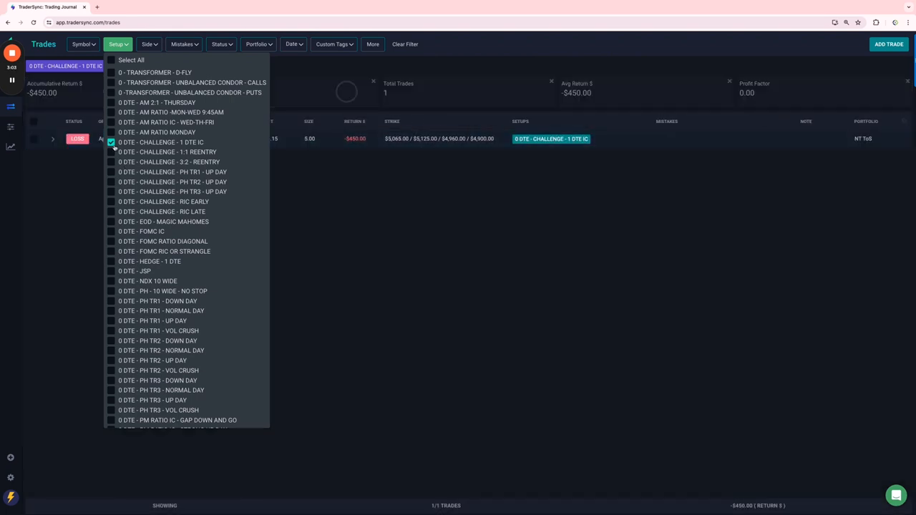
click(112, 143)
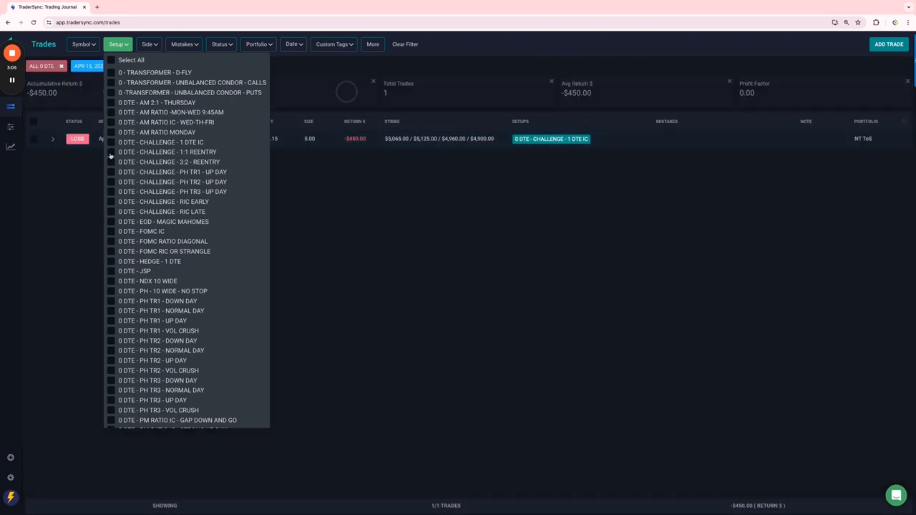
click(111, 152)
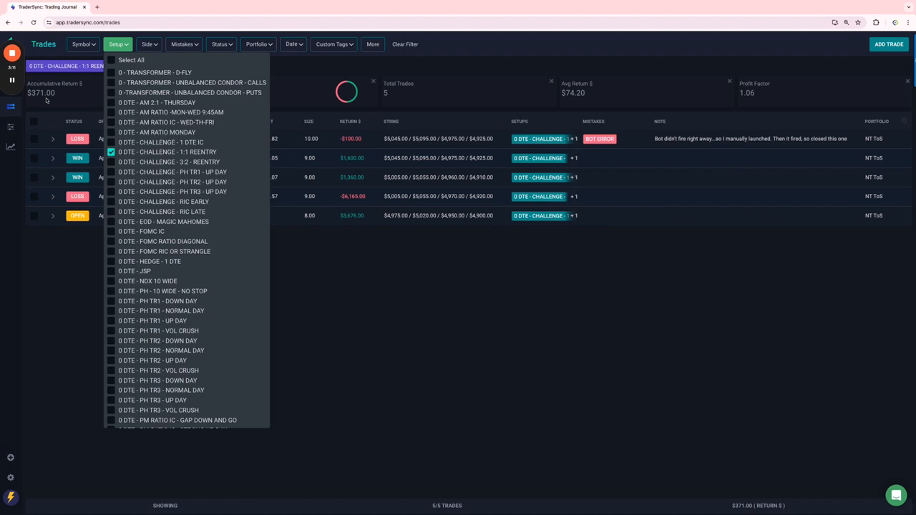
mouse_move(133, 206)
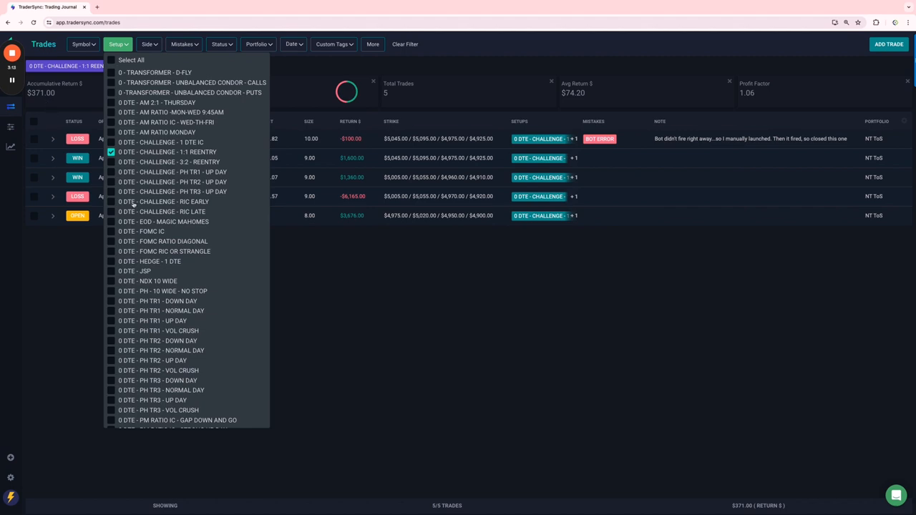
Compare the Challenge 3:2 Reentry and PH TR up-day setups individually, ending with no trades
click(111, 162)
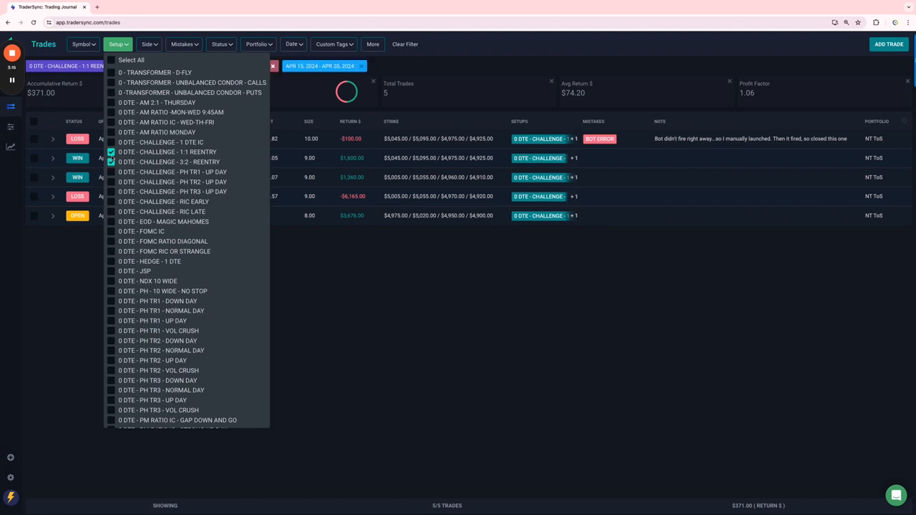
click(111, 161)
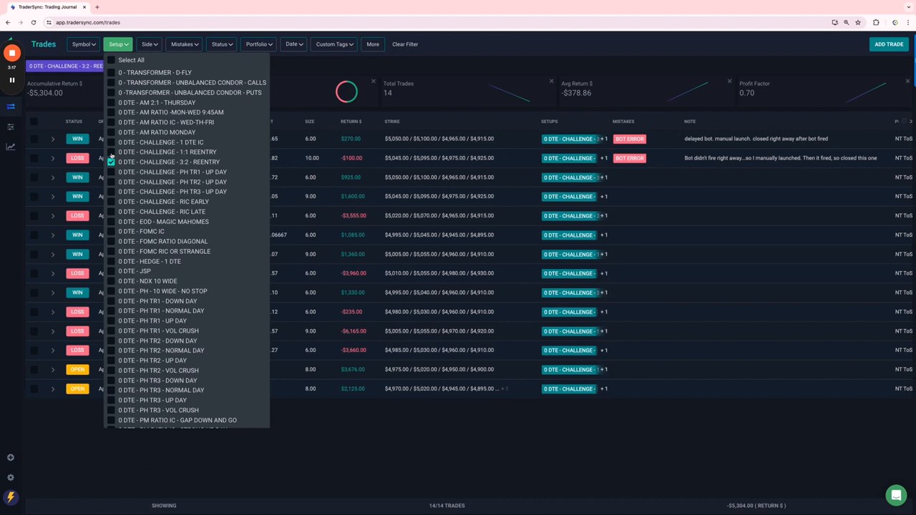
click(111, 162)
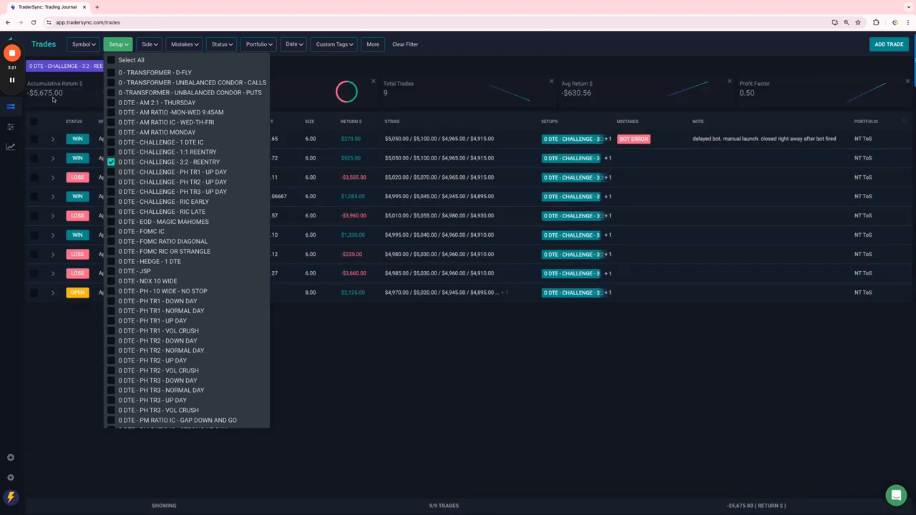
click(111, 162)
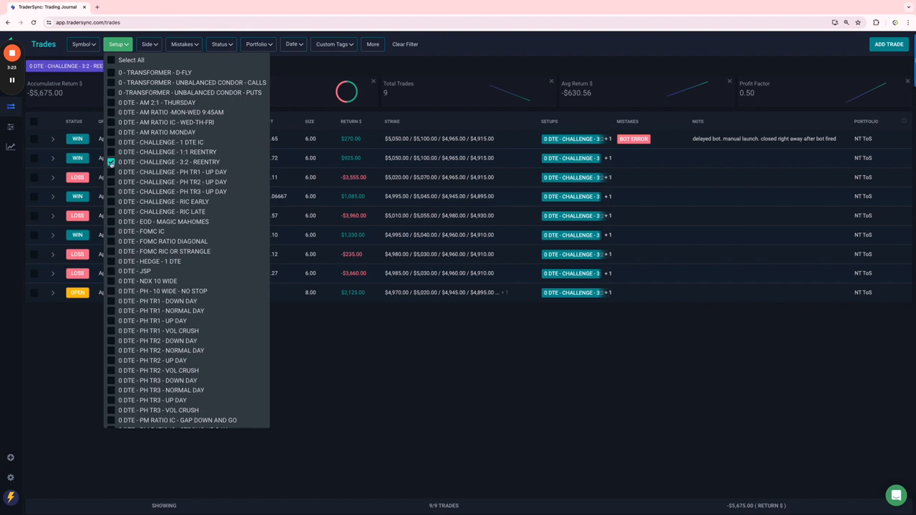
click(112, 192)
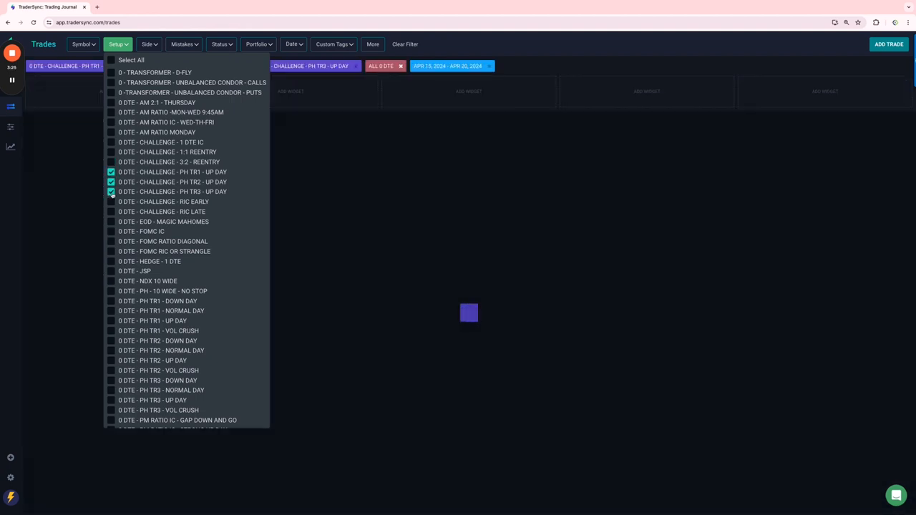
click(112, 182)
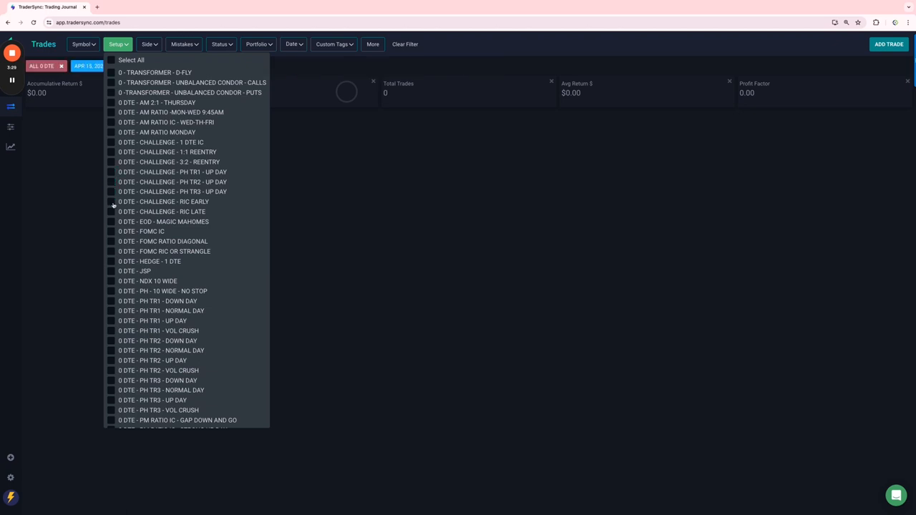
Filter to Challenge RIC Early and RIC Late: five SPX trades totaling -$6,259
click(112, 202)
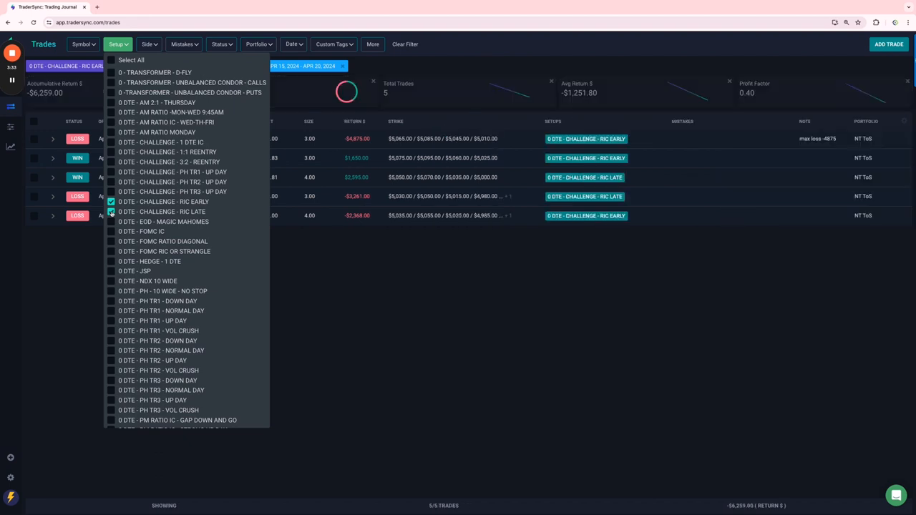
click(112, 212)
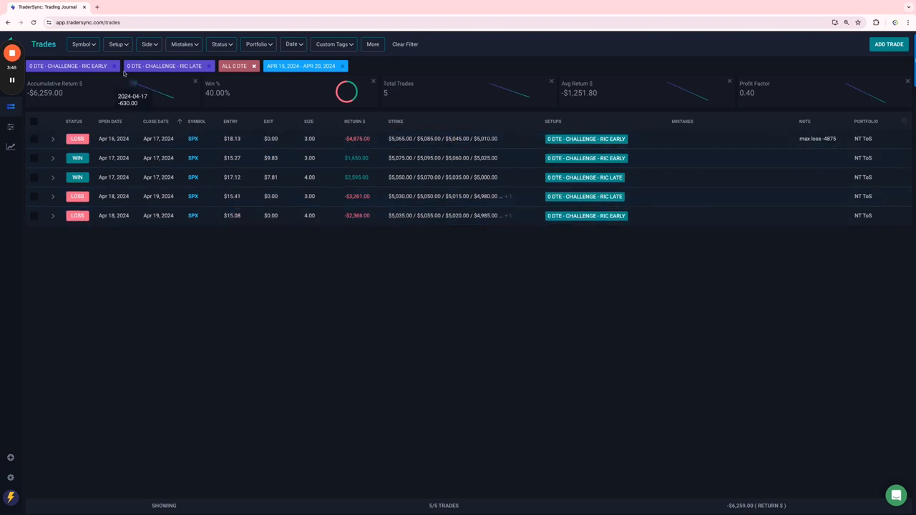
click(118, 43)
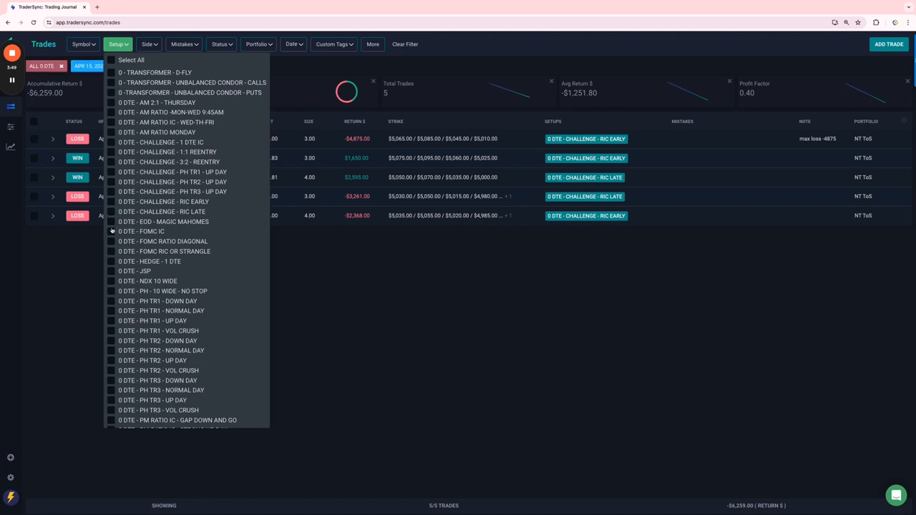
View the 0 DTE Hedge setup's three RUT trades, then switch the filter to 0 DTE JSP
click(112, 261)
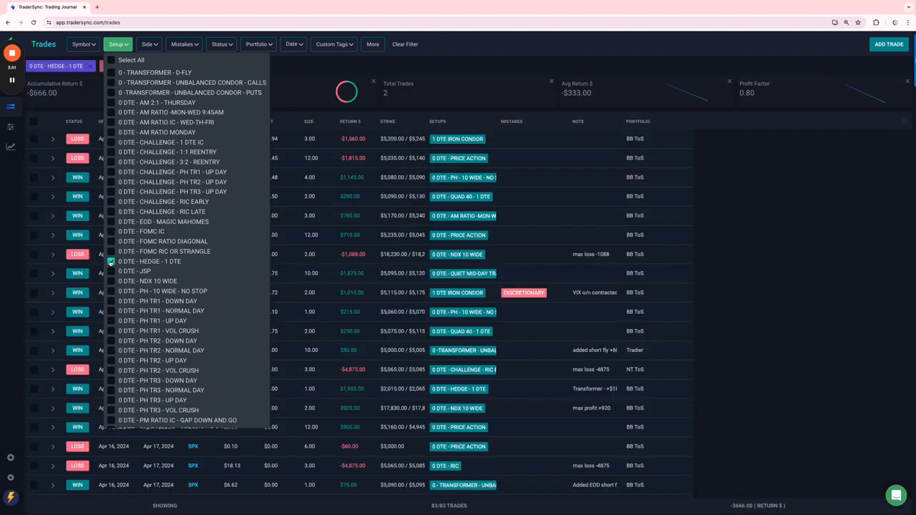
click(112, 261)
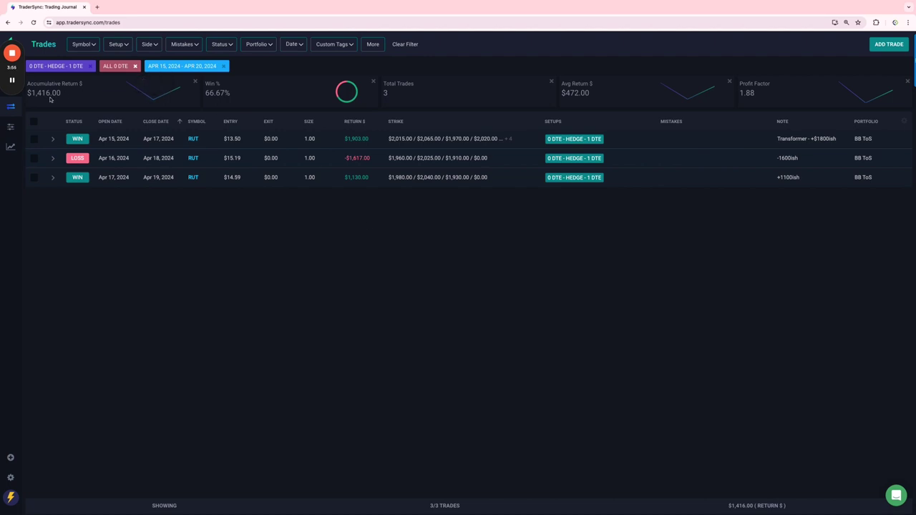
click(117, 43)
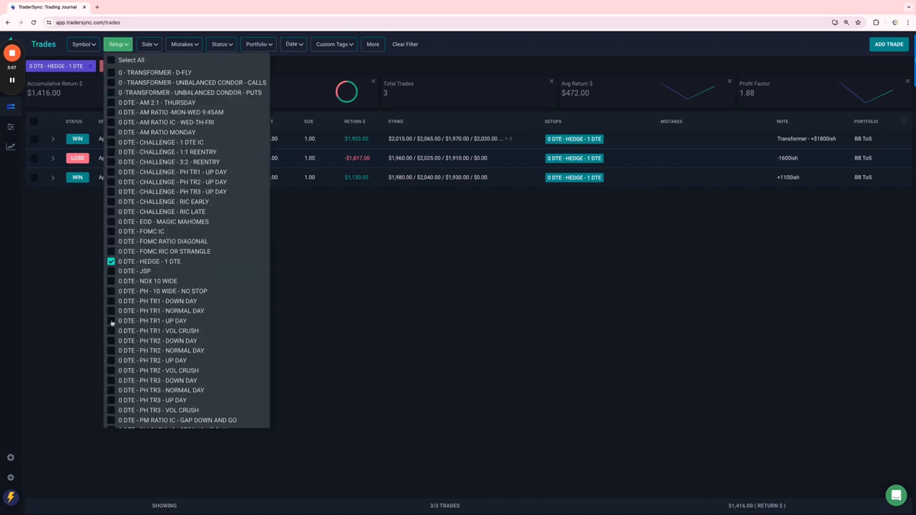
click(112, 272)
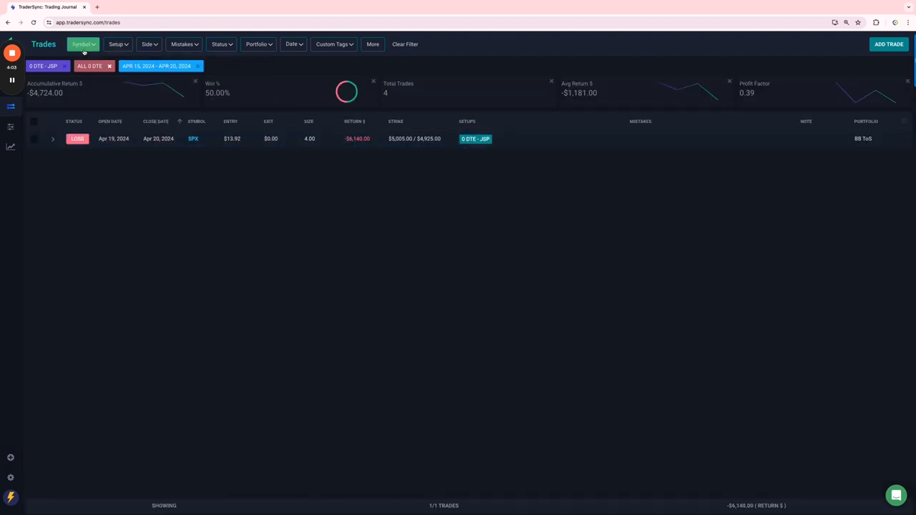
click(116, 43)
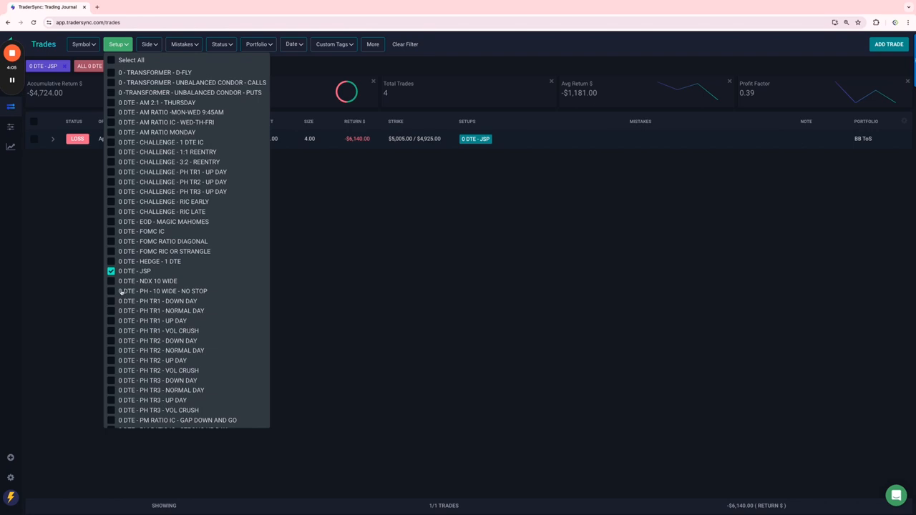
Reload the trades page filtered to 0 DTE NDX 10 Wide: five NDX trades totaling -$424
click(112, 281)
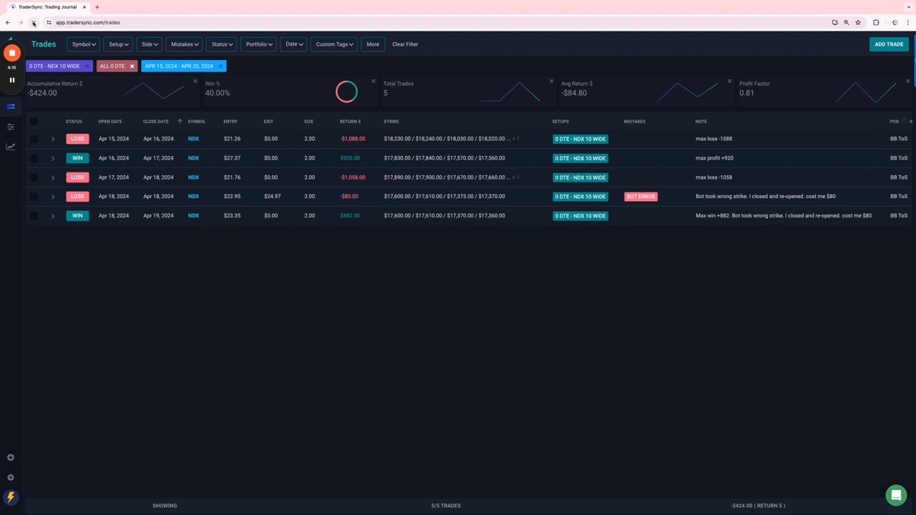
click(33, 23)
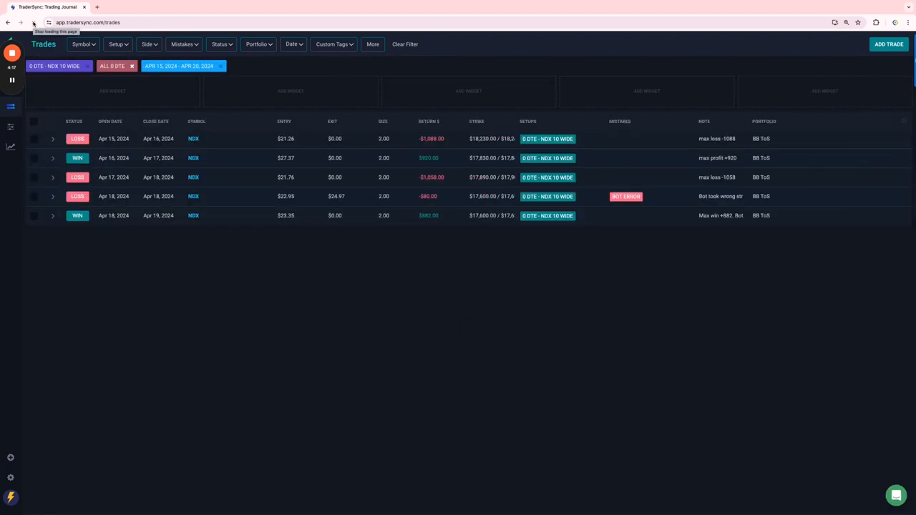
click(35, 23)
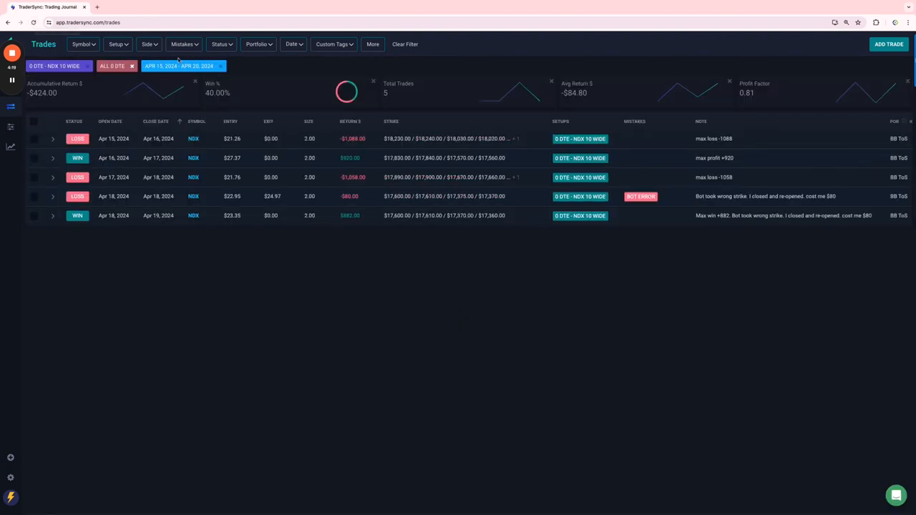
click(118, 43)
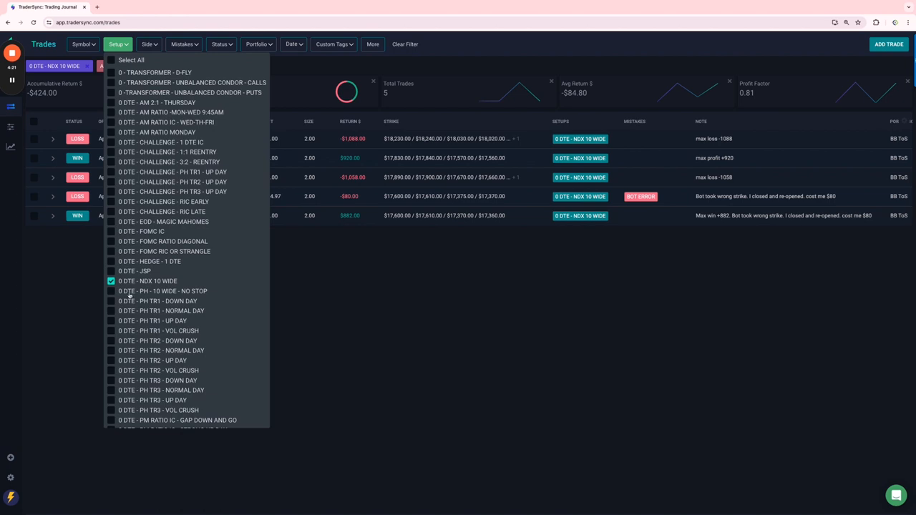
Filter to PH 10 WIDE - NO STOP plus PH TR1–TR3: nine SPX trades totaling $7,891
click(112, 301)
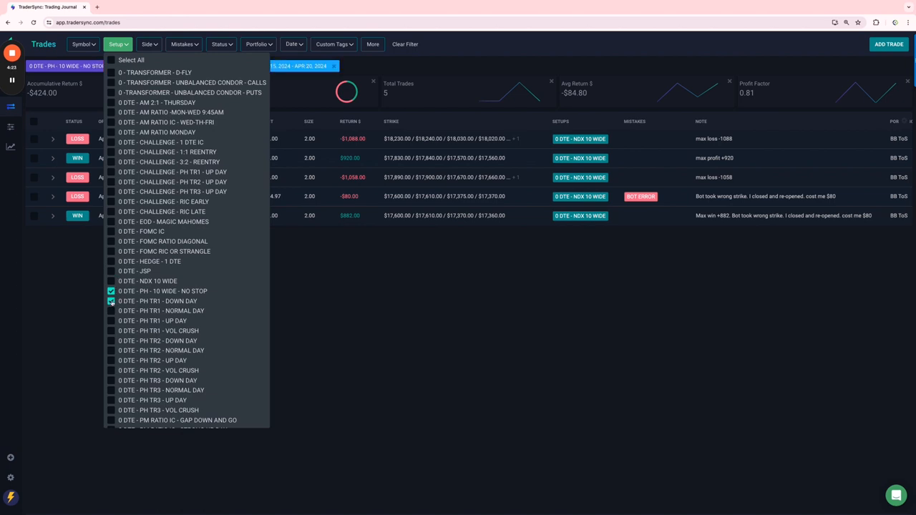
click(112, 340)
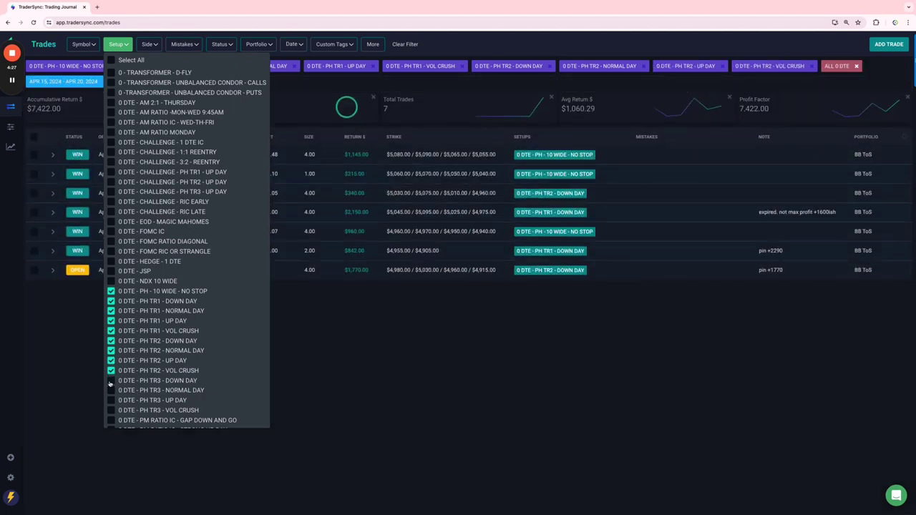
click(110, 381)
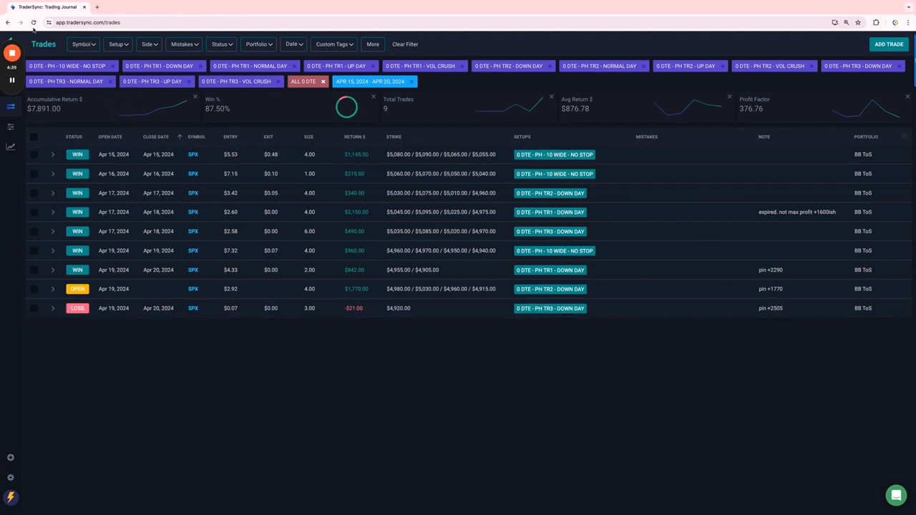
Bring up the Setup filter list again after reviewing the nine PH trades
click(33, 23)
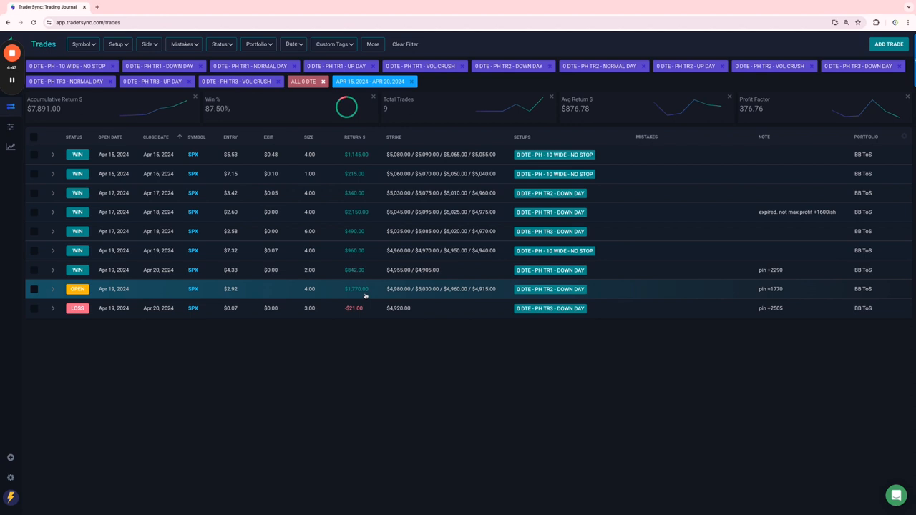
mouse_move(529, 269)
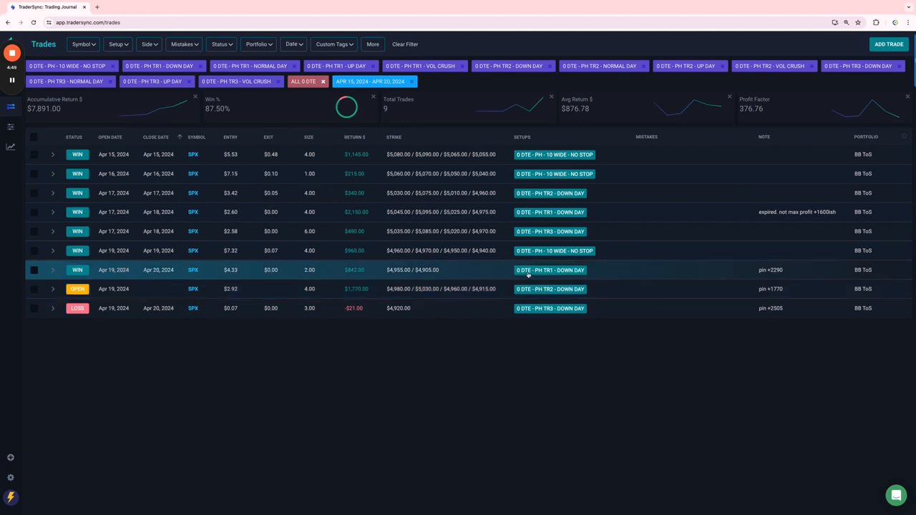
mouse_move(781, 276)
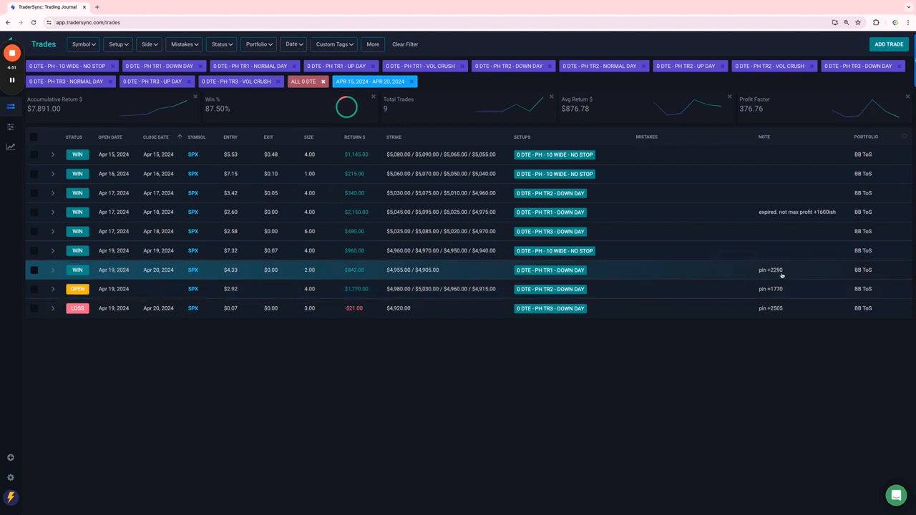
mouse_move(776, 308)
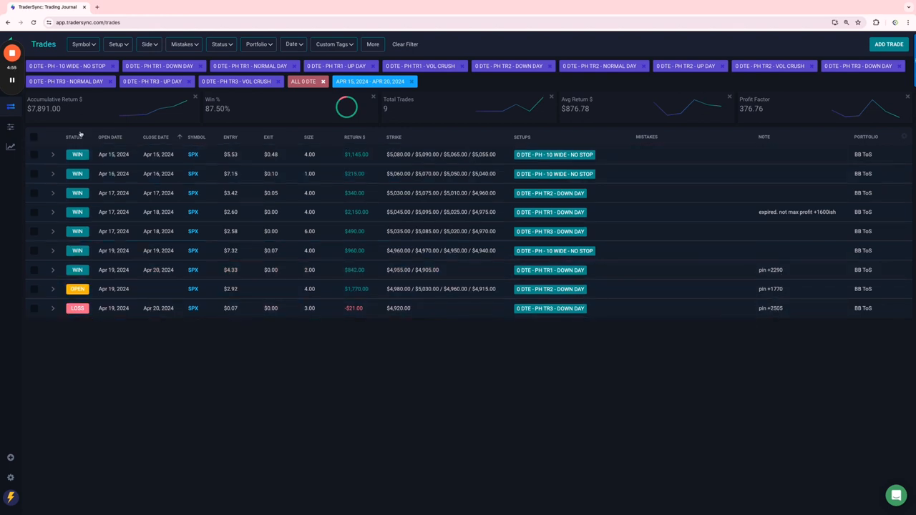
mouse_move(58, 119)
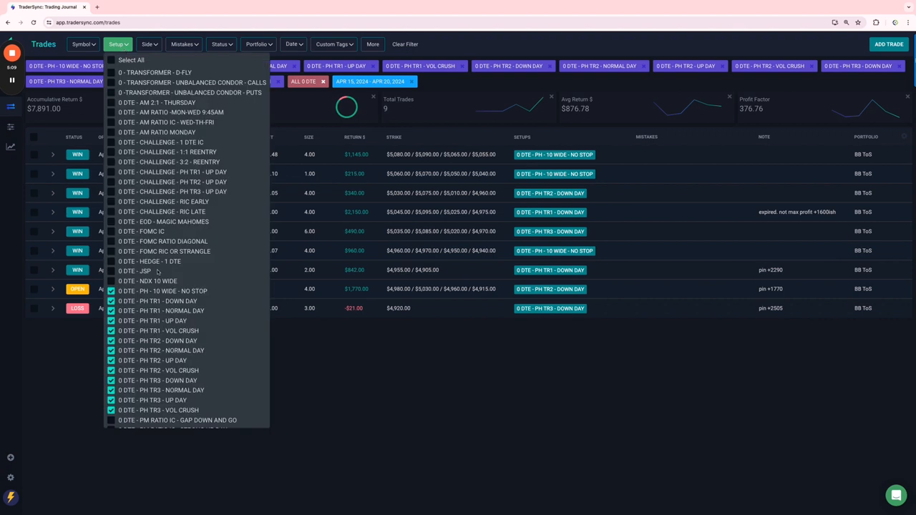
Try the PM Ratio IC and PM Tranches setups, then keep only 0 DTE - PRICE ACTION checked
scroll(down, 3)
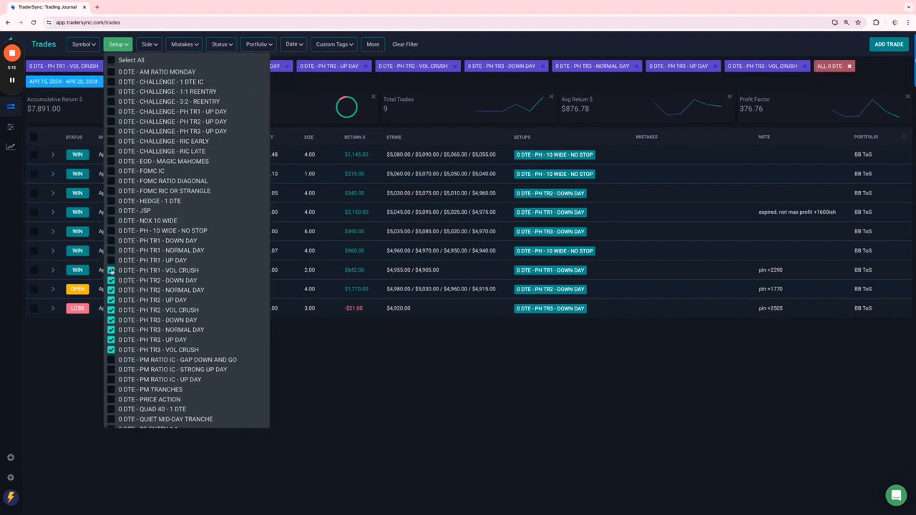
click(112, 310)
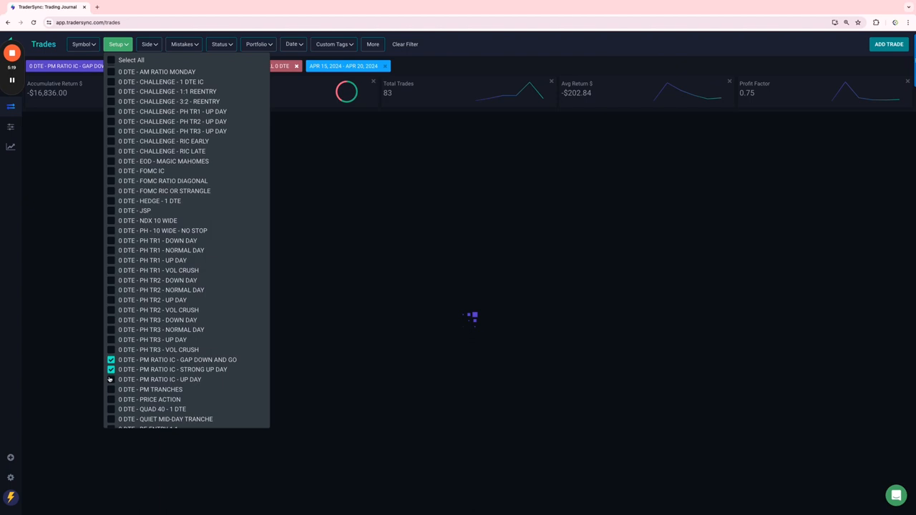
click(112, 389)
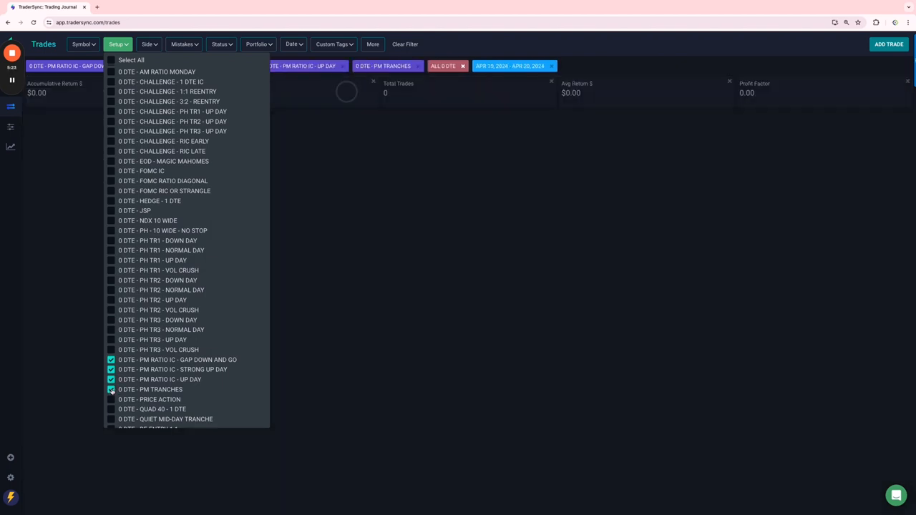
click(112, 359)
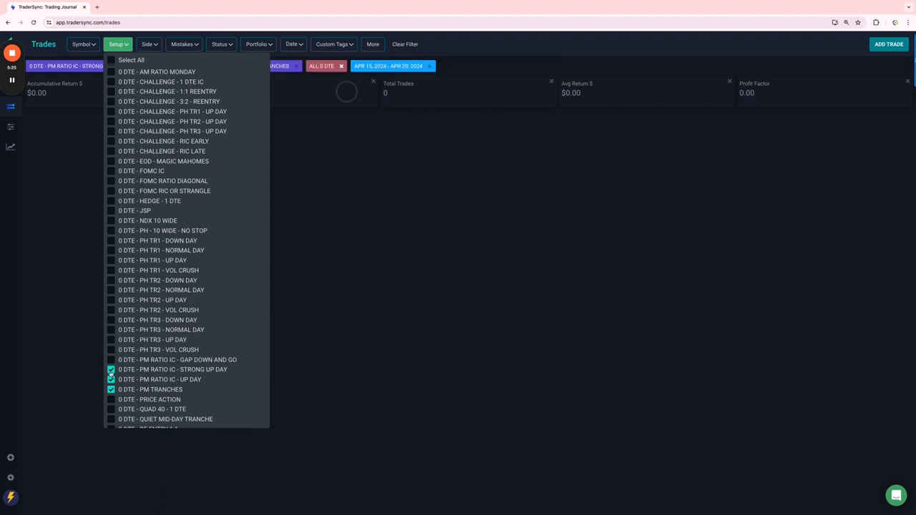
click(112, 399)
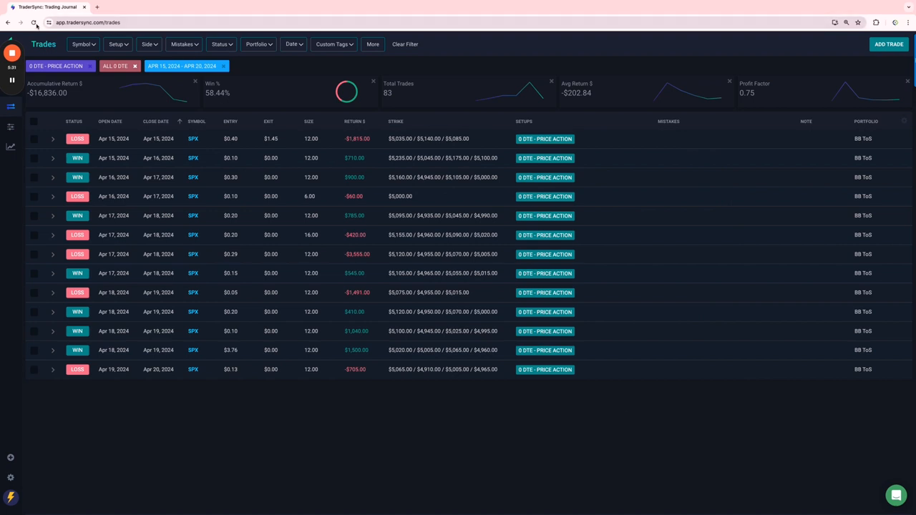
click(33, 23)
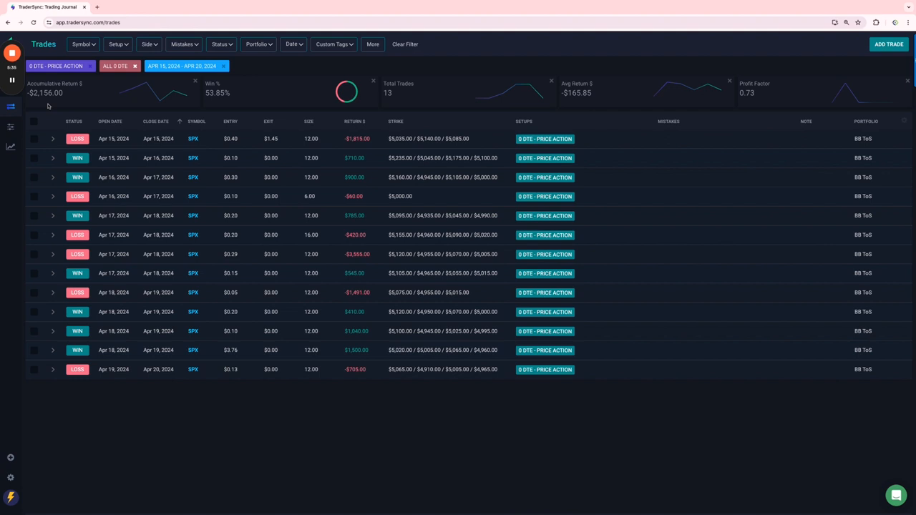
mouse_move(221, 100)
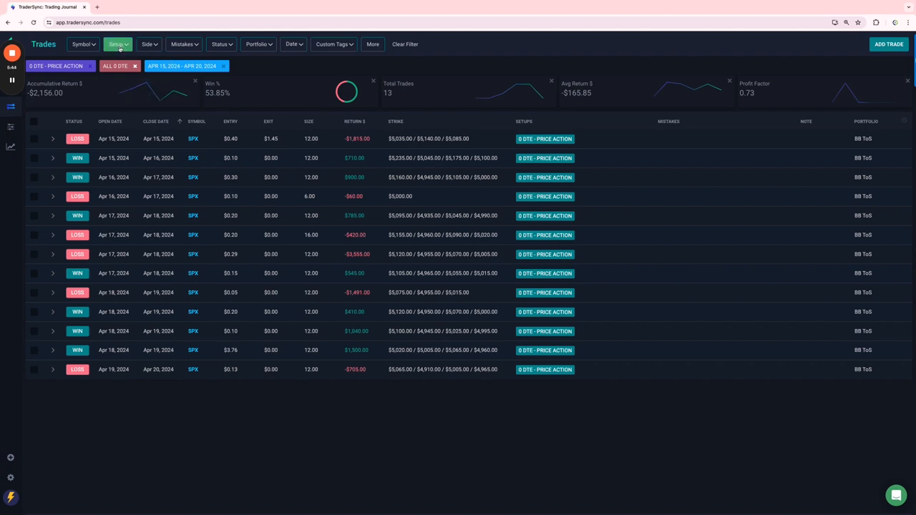
Try the QUAD 40 - 1 DTE and QUIET MID-DAY TRANCHE setups in the Setup filter
click(117, 43)
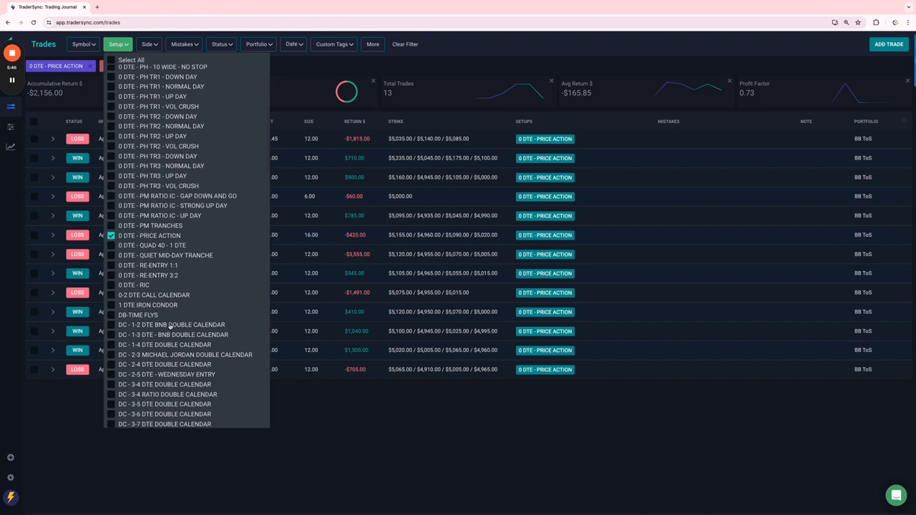
click(112, 246)
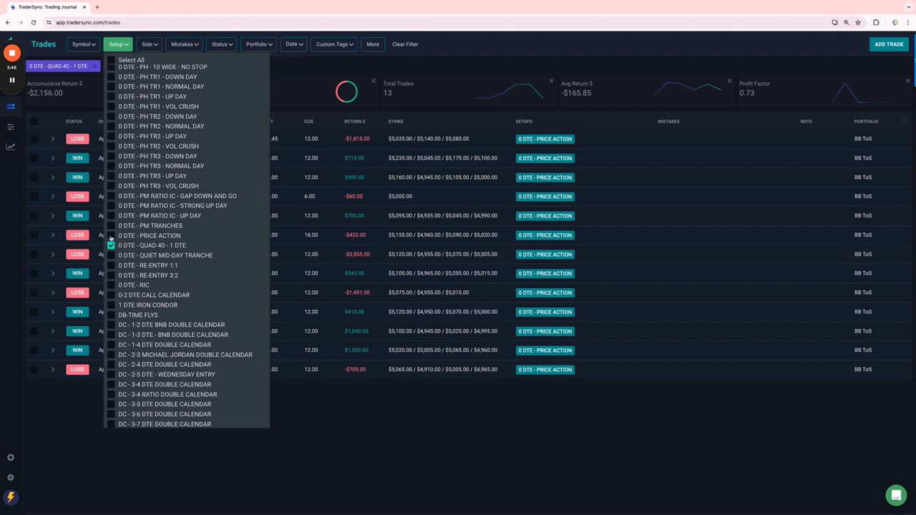
click(111, 235)
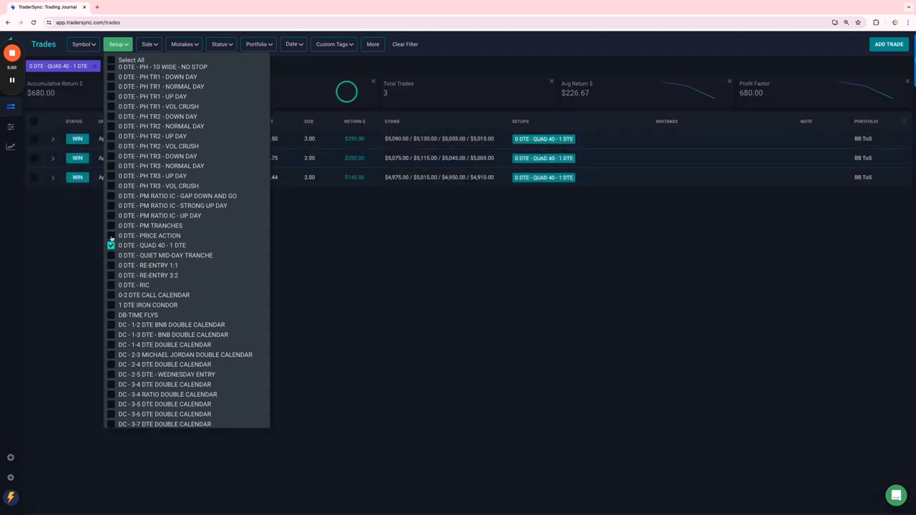
mouse_move(285, 244)
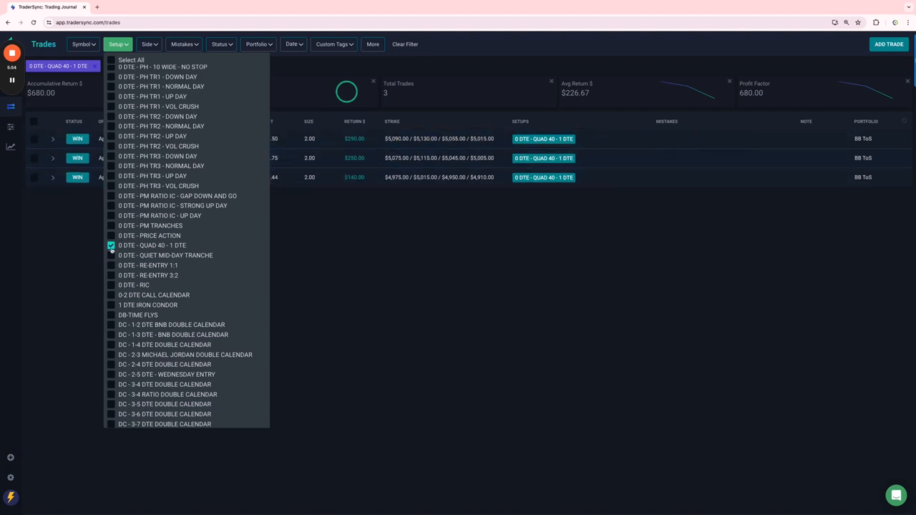
click(112, 244)
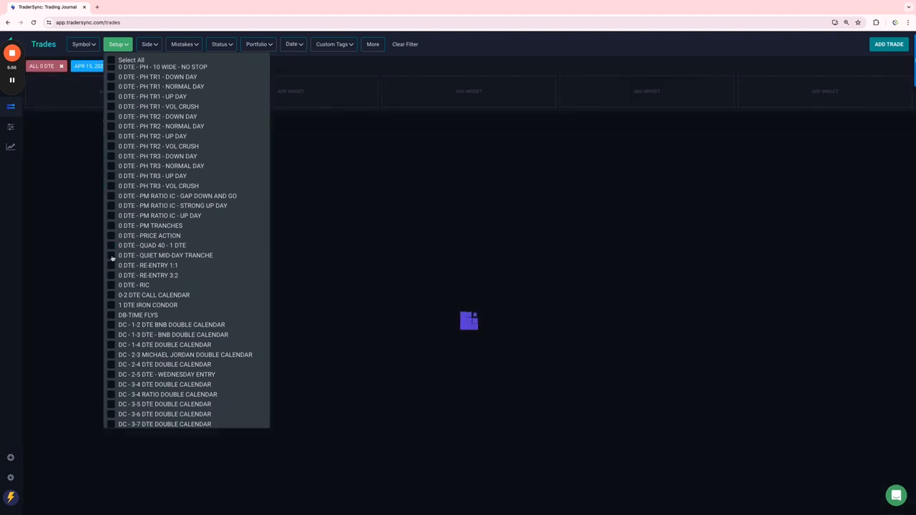
click(112, 254)
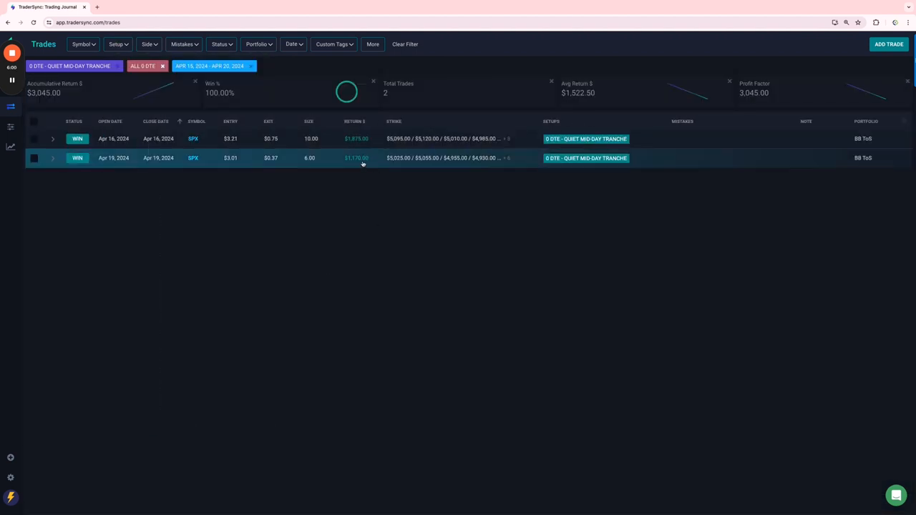
click(118, 43)
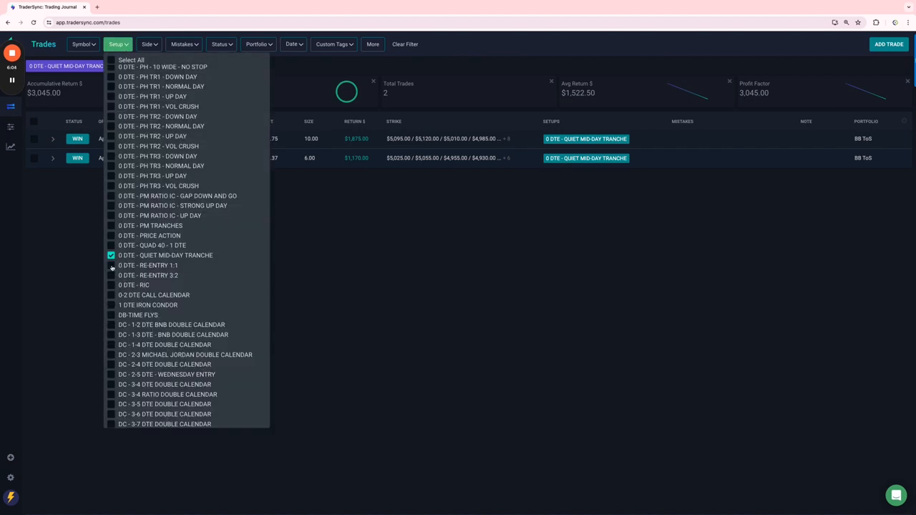
click(111, 265)
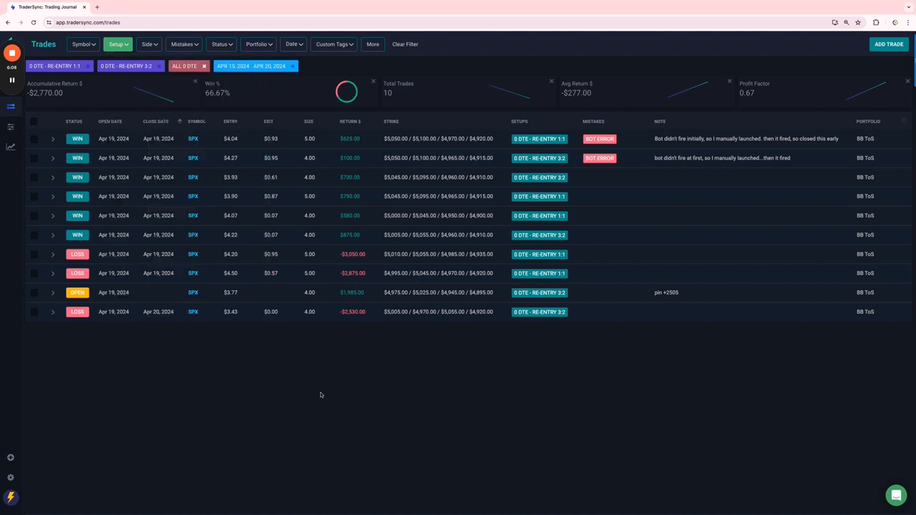
Try 0 DTE - RIC and 0 DTE CALL CALENDAR, then keep only 1 DTE IRON CONDOR
click(118, 43)
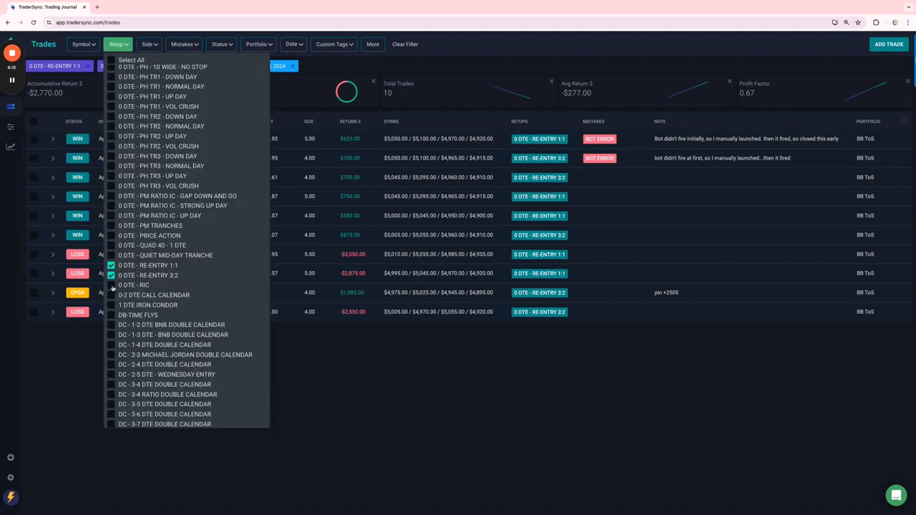
click(111, 285)
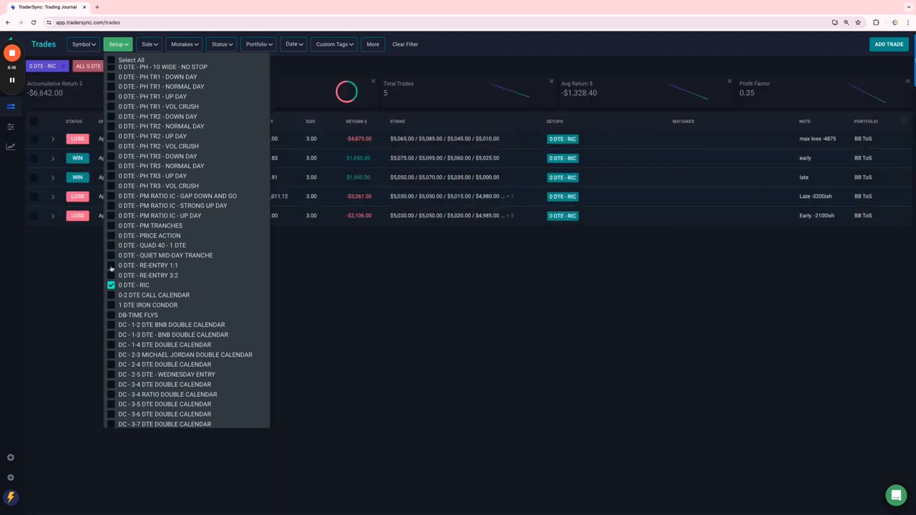
click(111, 284)
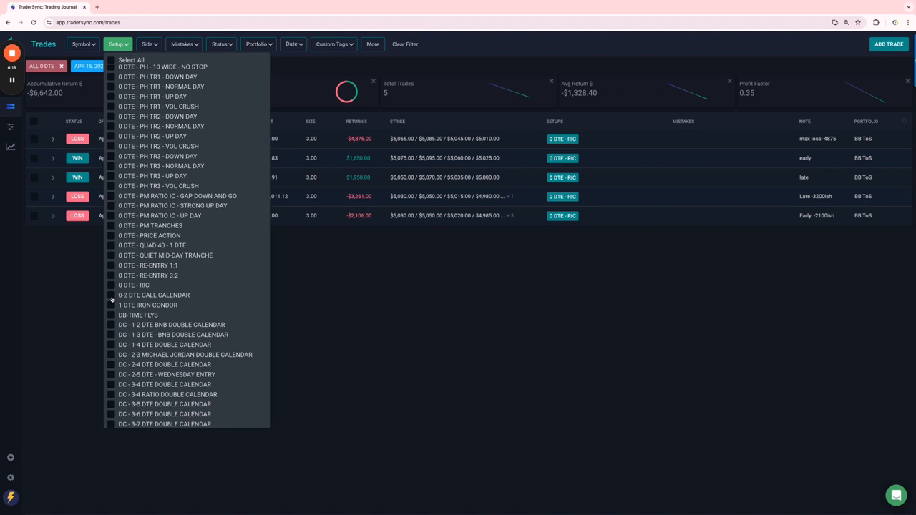
click(112, 295)
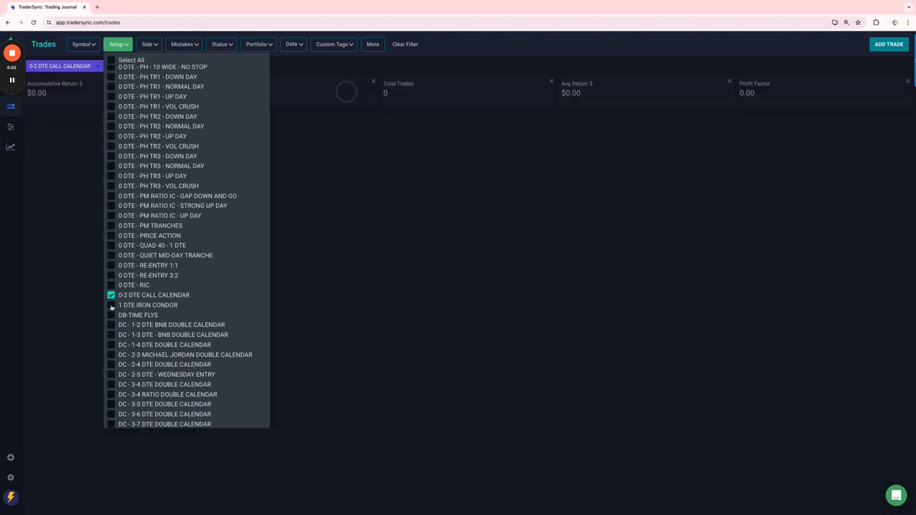
click(112, 305)
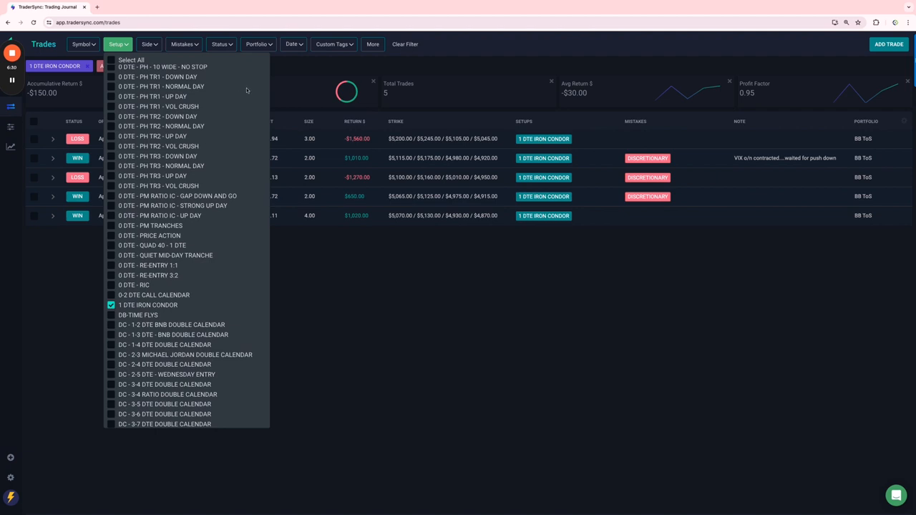
Select the dynamic butterflies and calendars tags, then drop the ALL DYNAMIC BUTTERFLIES chip
click(332, 43)
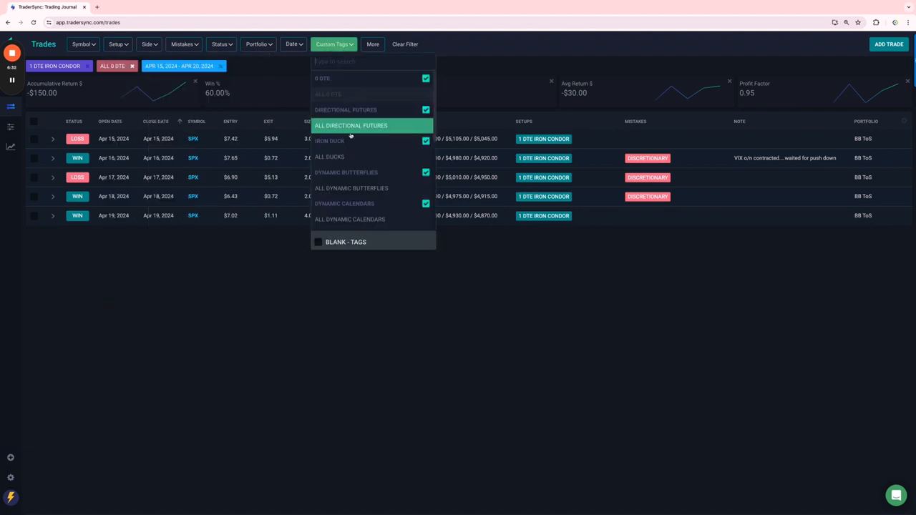
mouse_move(338, 171)
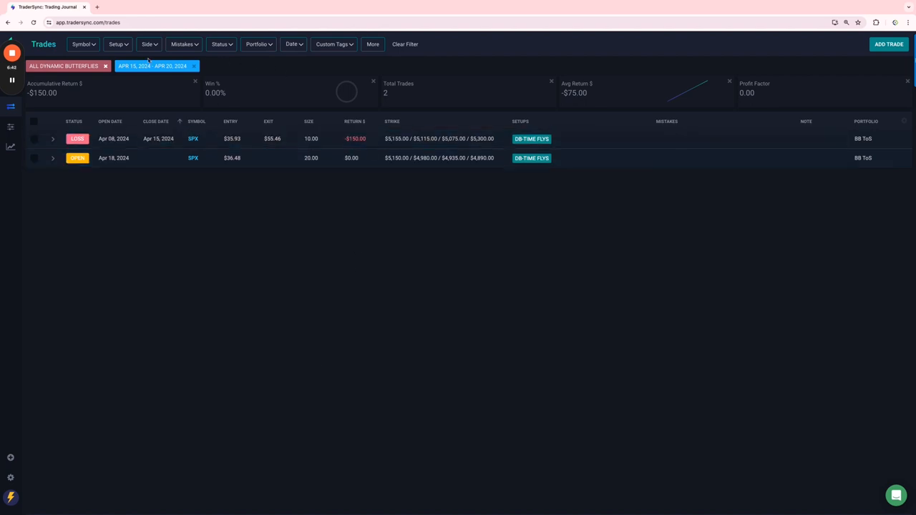
mouse_move(334, 43)
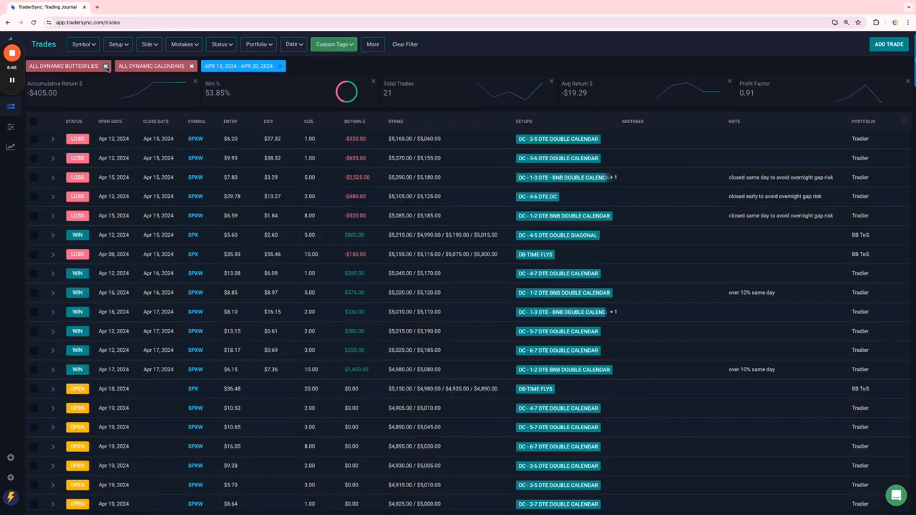
click(106, 66)
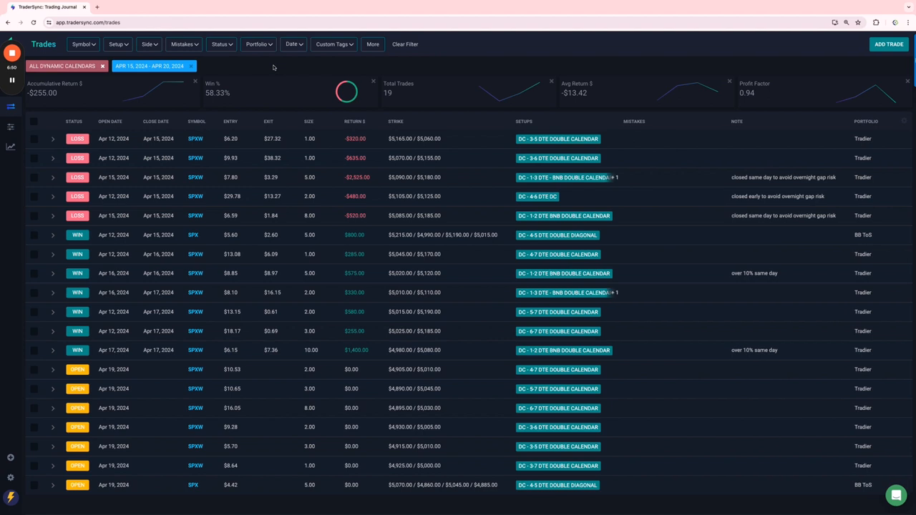
click(110, 120)
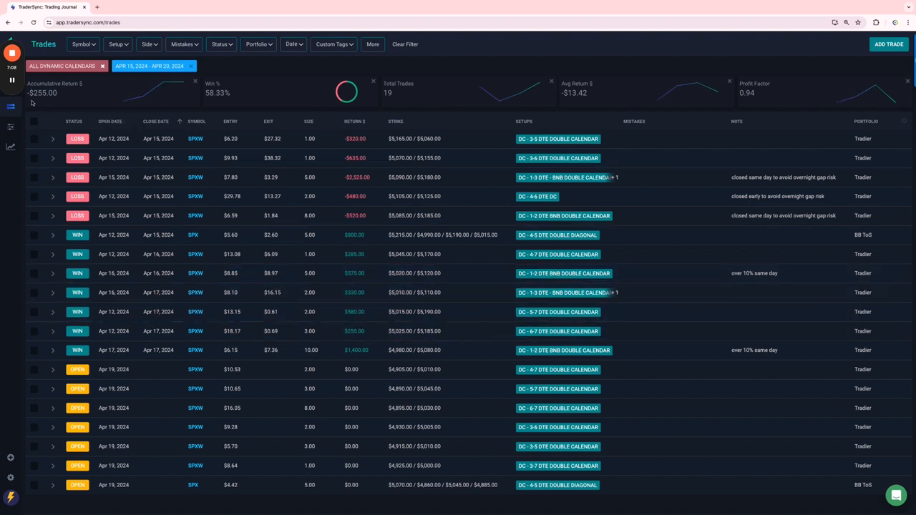
Select the ALL OPTION SELLING custom tag to list its eight option-selling trades
click(117, 43)
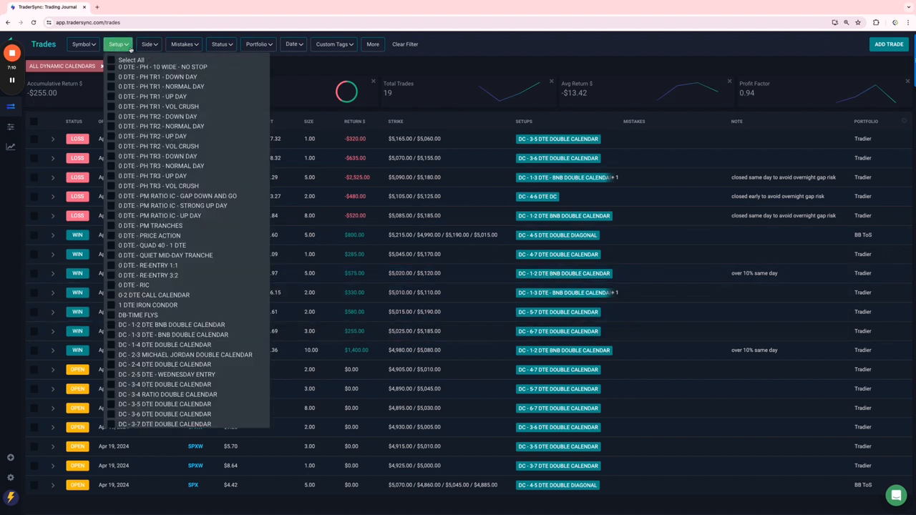
click(334, 43)
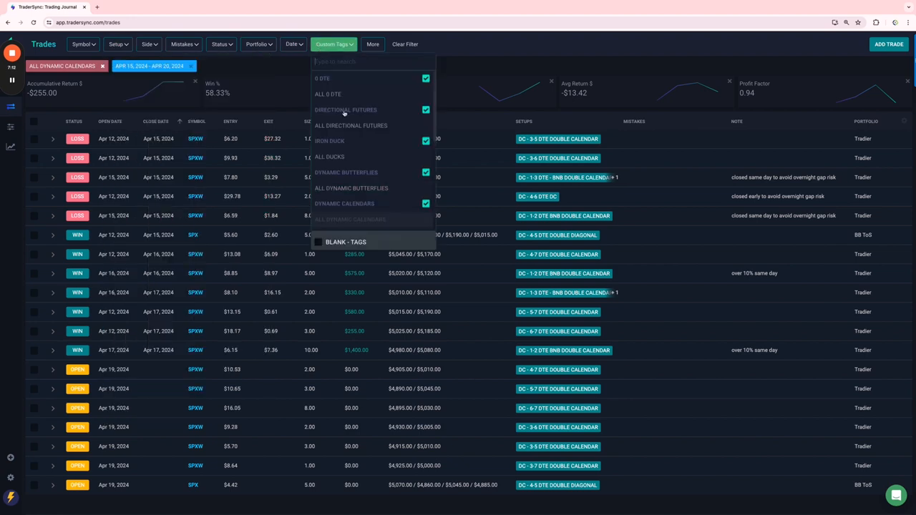
scroll(down, 3)
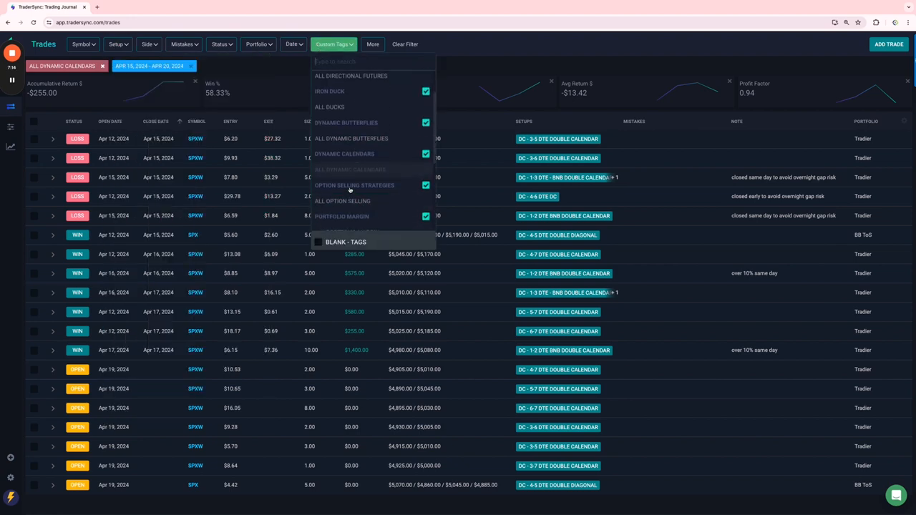
click(342, 201)
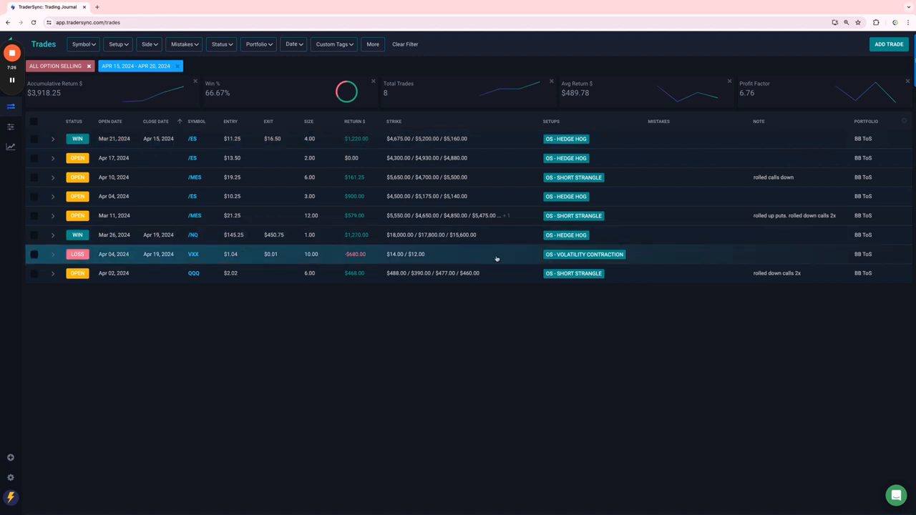
mouse_move(354, 259)
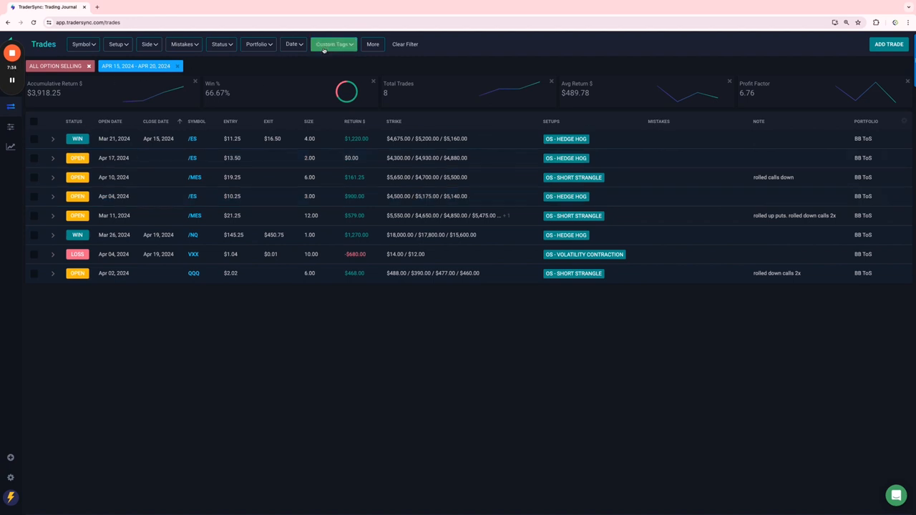
click(332, 42)
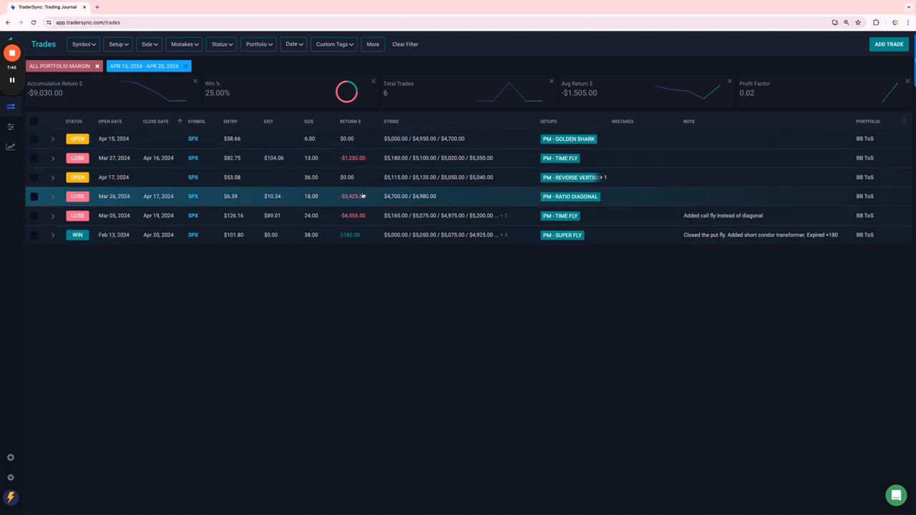
mouse_move(372, 205)
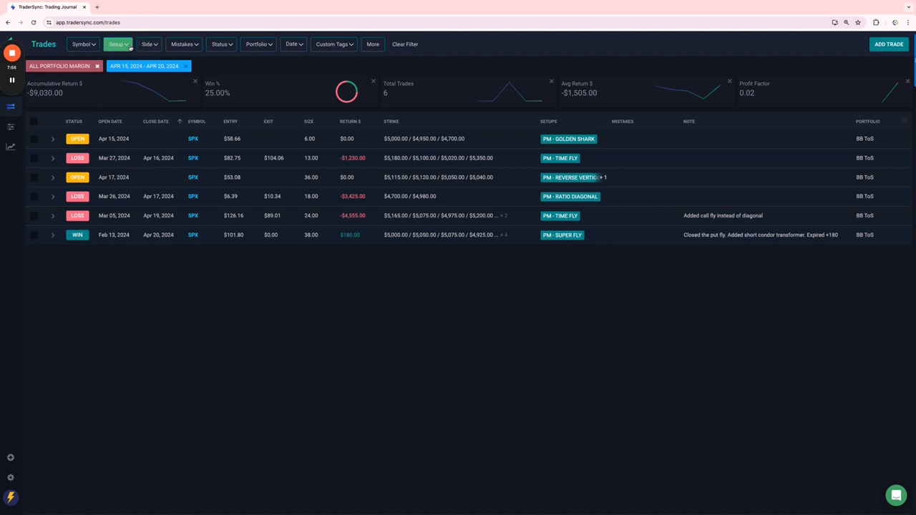
Reopen the Custom Tags list with ALL PORTFOLIO MARGIN selected
click(332, 43)
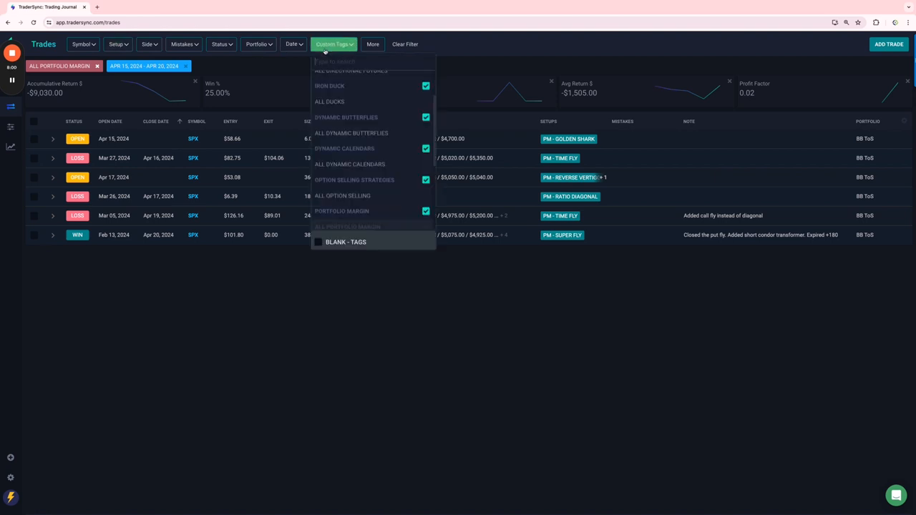
mouse_move(366, 115)
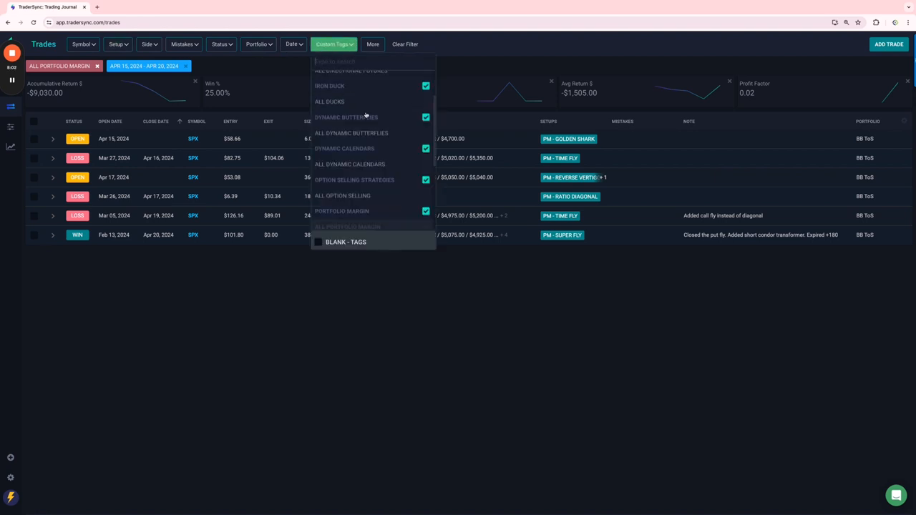
Scroll the tag list up to reach ALL DIRECTIONAL FUTURES
scroll(up, 3)
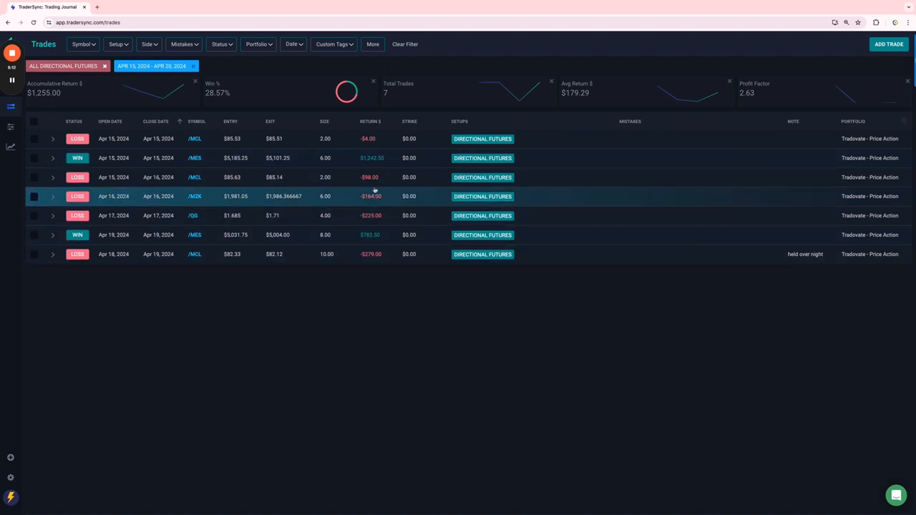
mouse_move(375, 178)
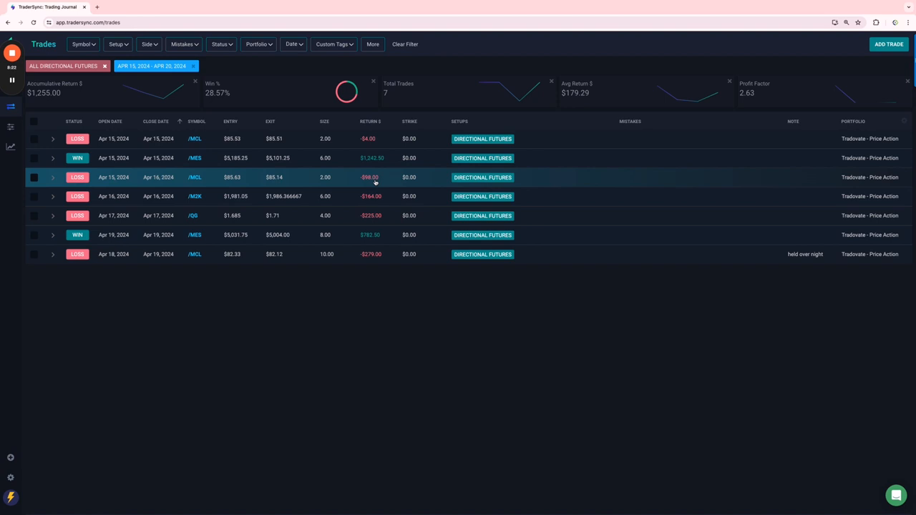
mouse_move(441, 335)
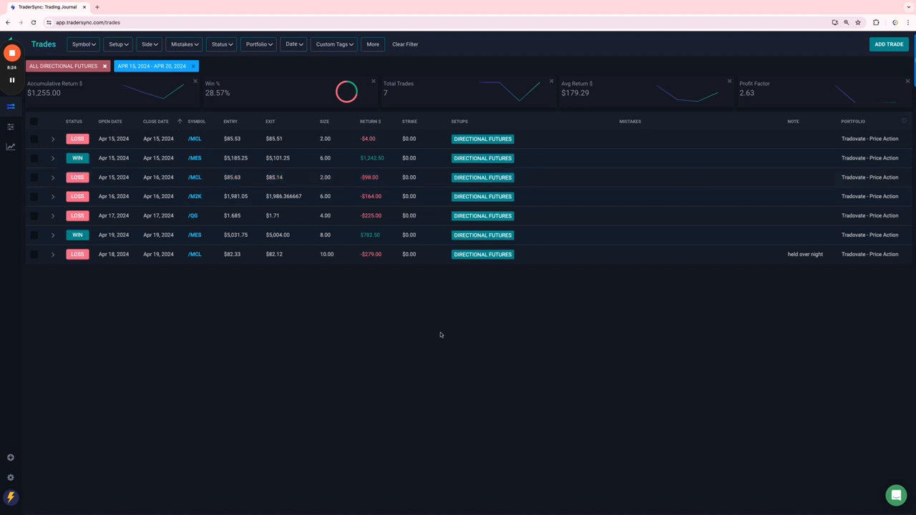